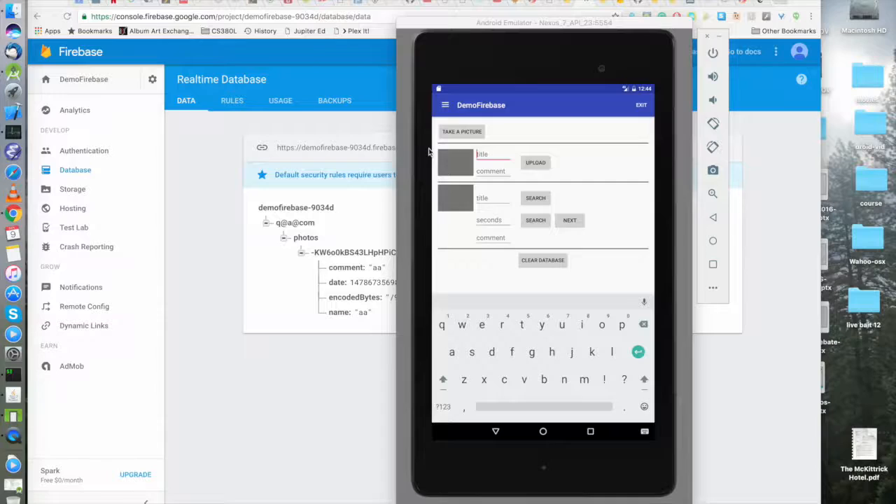
{"action": "mouse_move", "coordinate": [532, 117]}
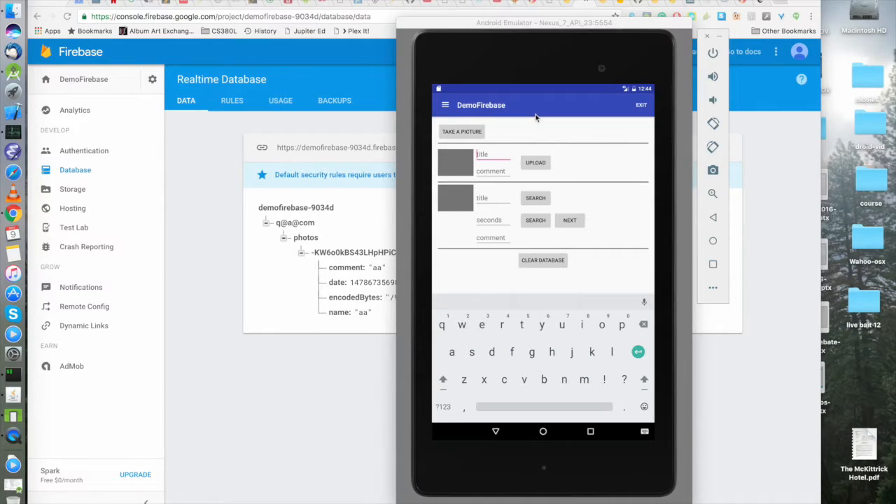
{"action": "mouse_move", "coordinate": [525, 125]}
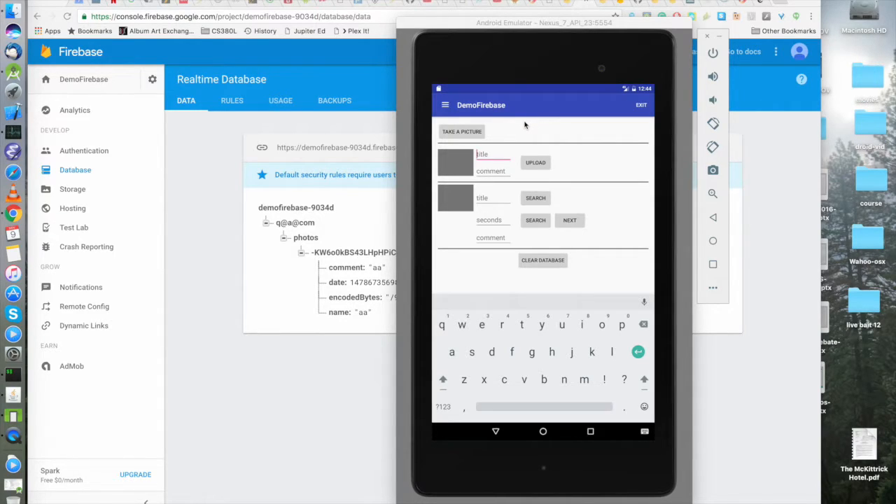
{"action": "mouse_move", "coordinate": [520, 124]}
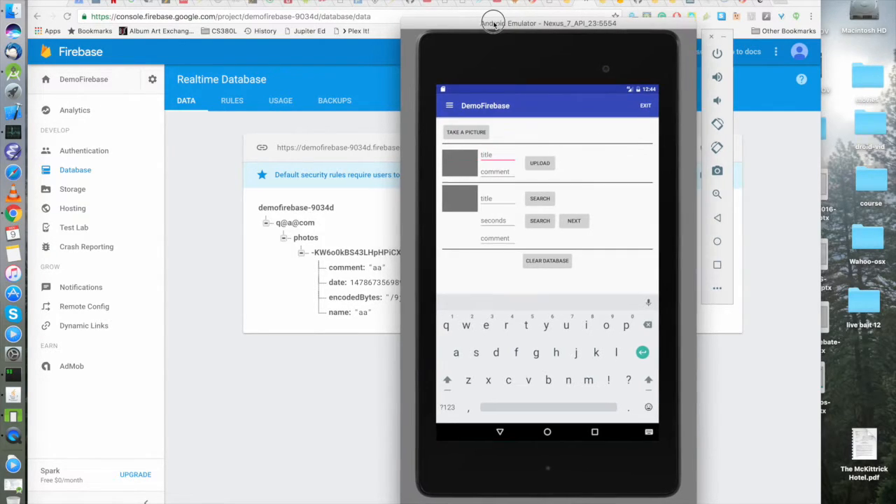
Step: Drag the emulator window further right over the Firebase console
{"action": "left_click_drag", "start_coordinate": [492, 23], "coordinate": [553, 35]}
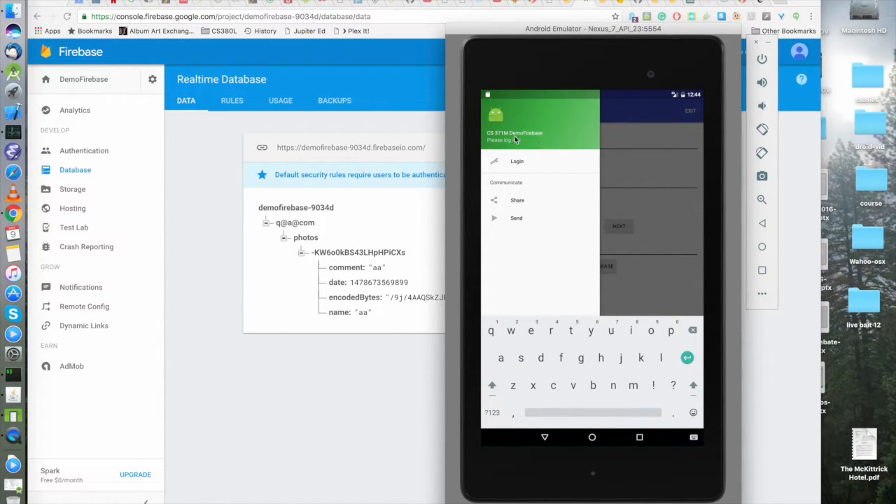
{"action": "mouse_move", "coordinate": [523, 159]}
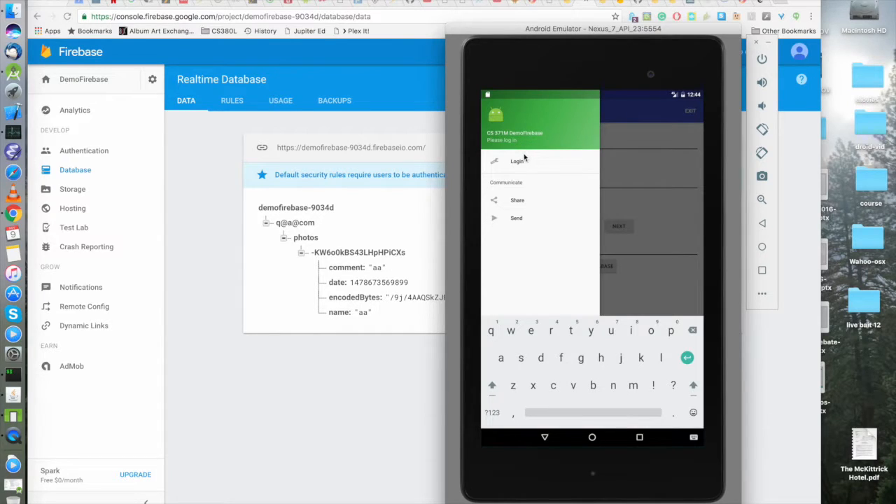
{"action": "mouse_move", "coordinate": [205, 215]}
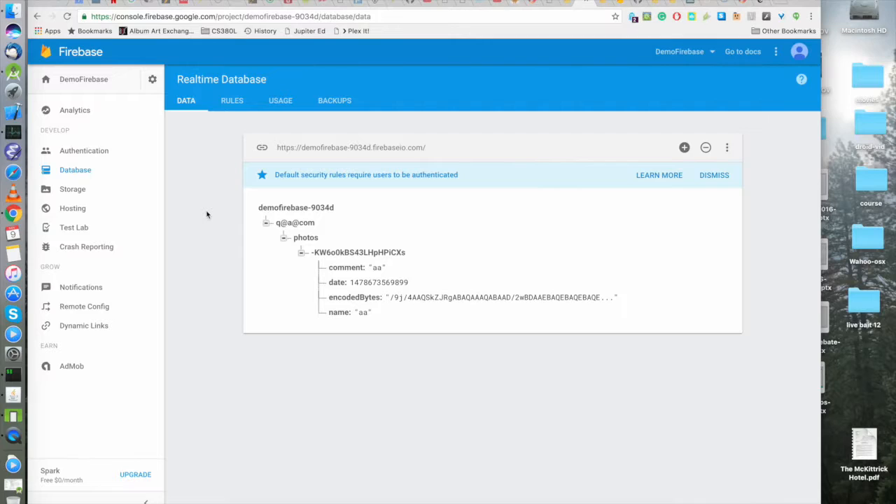
{"action": "mouse_move", "coordinate": [84, 151]}
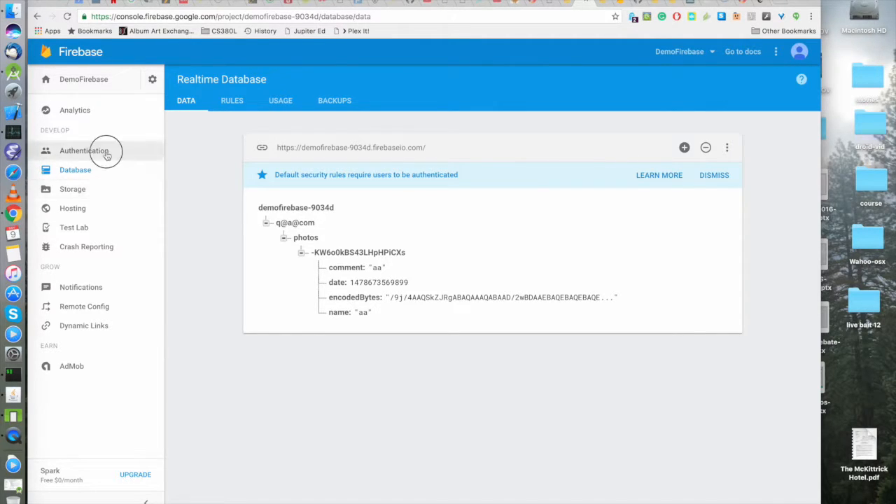
Step: Check the users list, then delete the q@a@com node and its photos from the database
{"action": "left_click", "coordinate": [84, 151]}
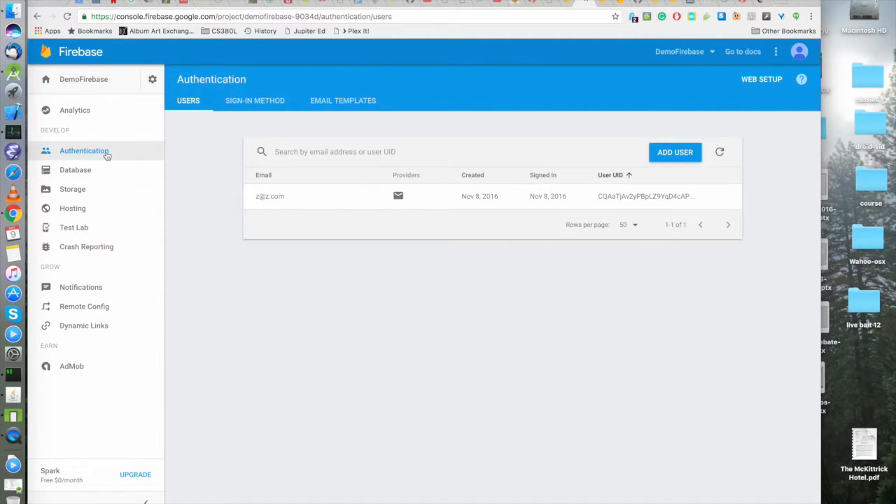
{"action": "left_click", "coordinate": [75, 169]}
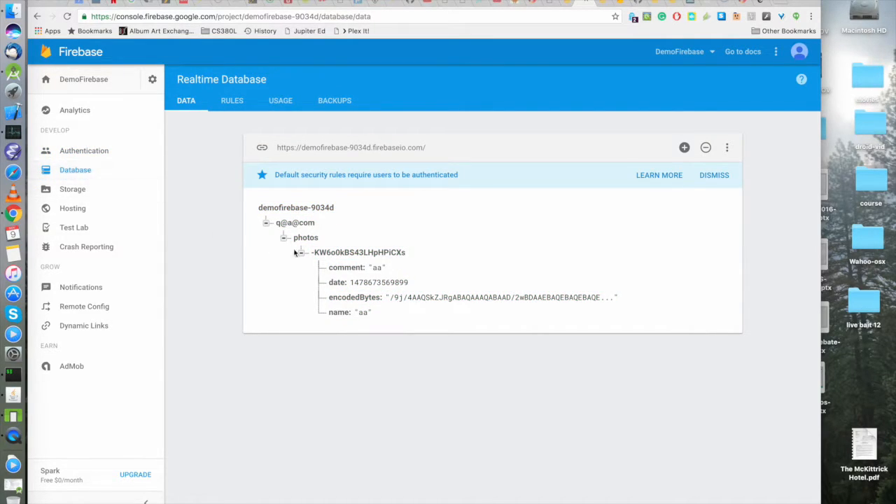
{"action": "left_click", "coordinate": [305, 237]}
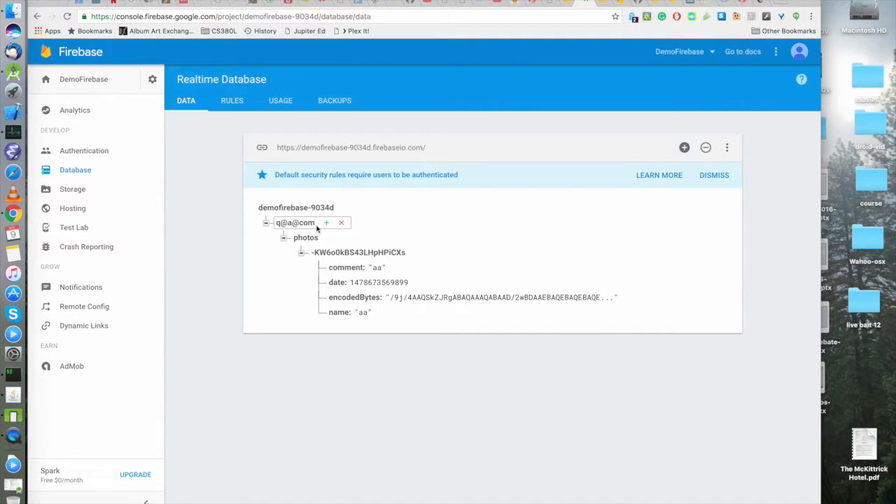
{"action": "mouse_move", "coordinate": [324, 231]}
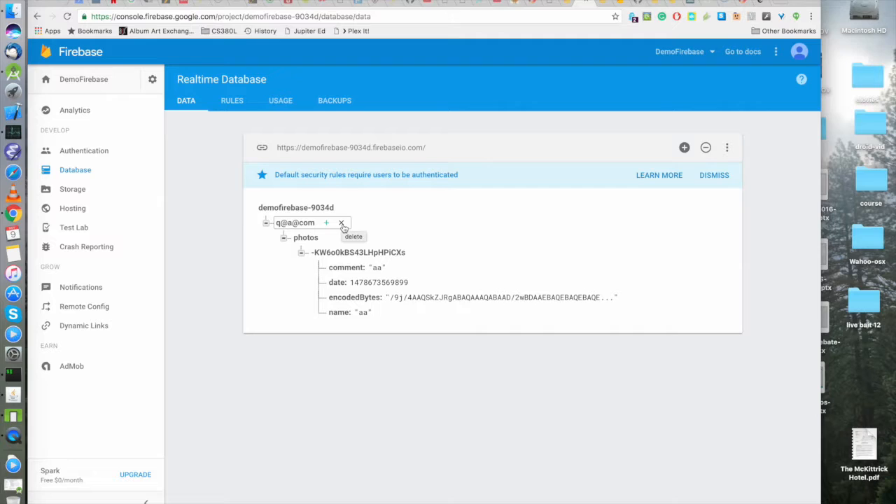
{"action": "left_click", "coordinate": [341, 222]}
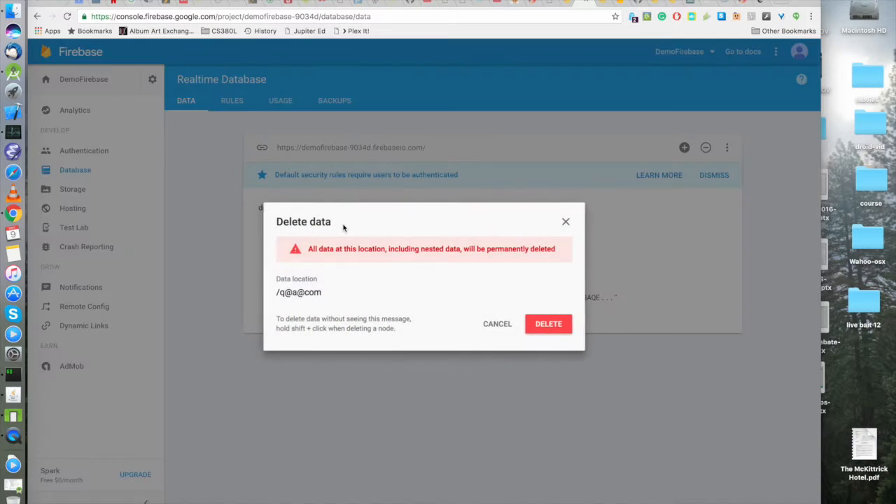
{"action": "left_click", "coordinate": [548, 323]}
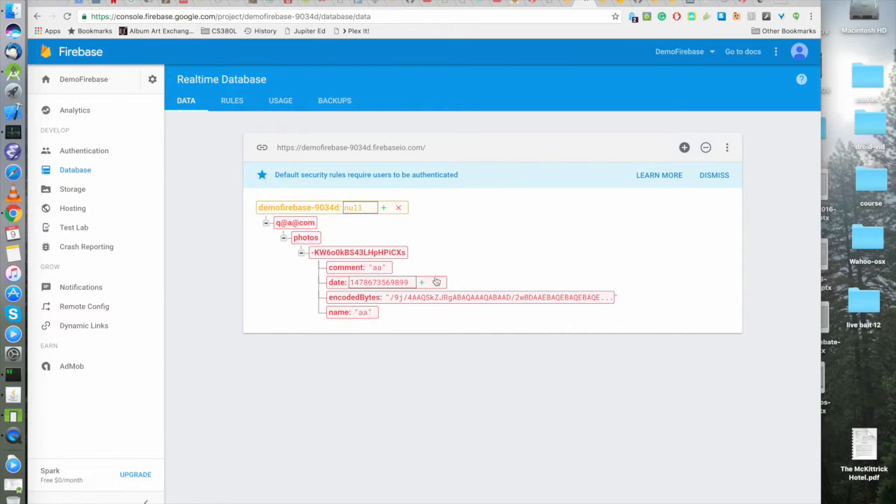
{"action": "left_click", "coordinate": [266, 223]}
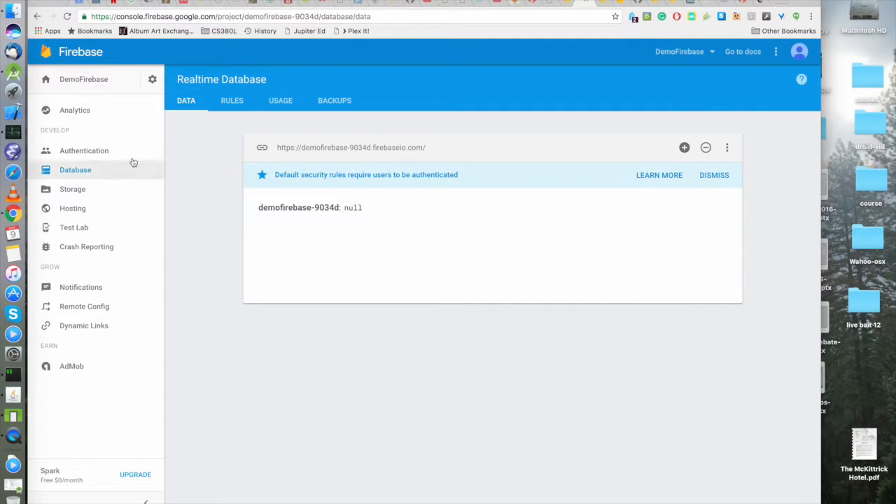
{"action": "left_click", "coordinate": [84, 151]}
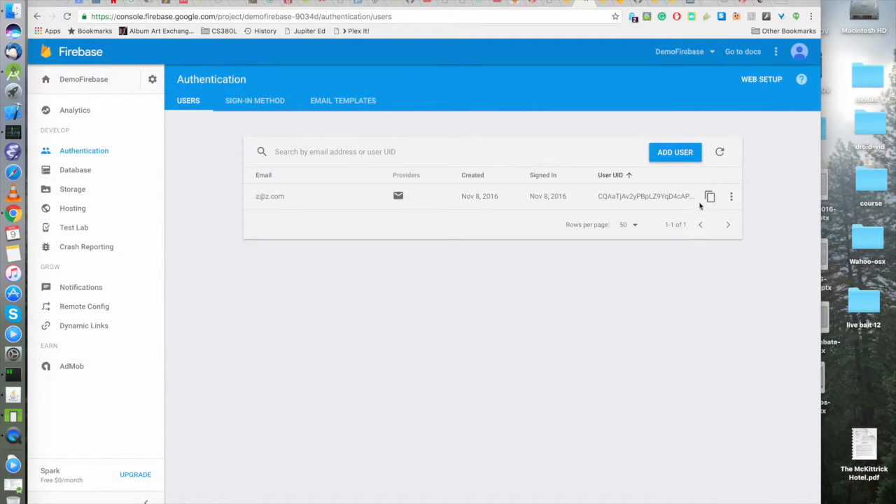
{"action": "left_click", "coordinate": [731, 196]}
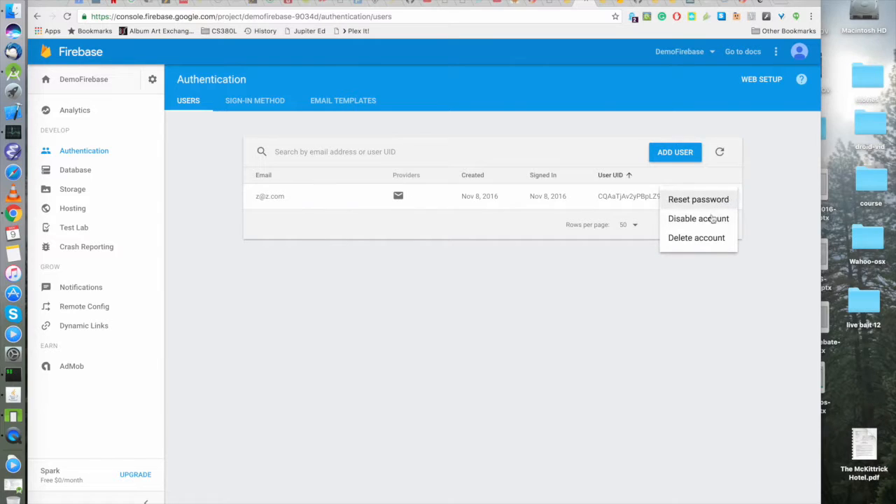
{"action": "left_click", "coordinate": [695, 238]}
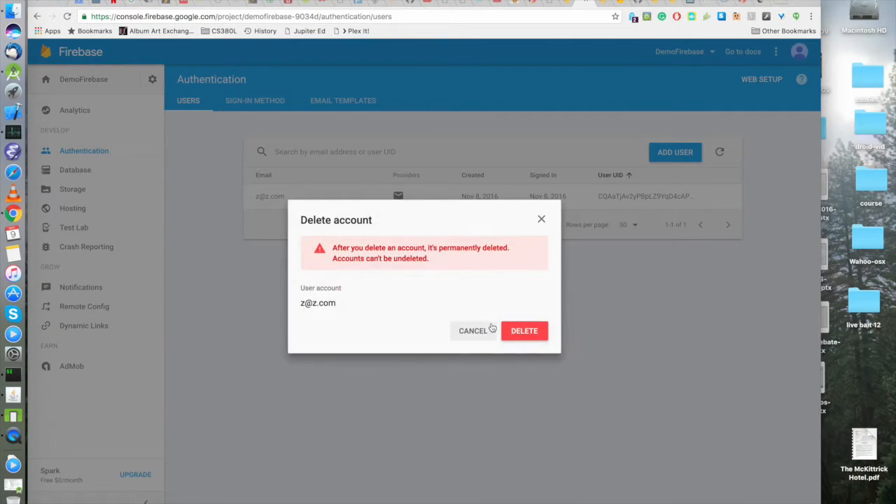
{"action": "left_click", "coordinate": [524, 331]}
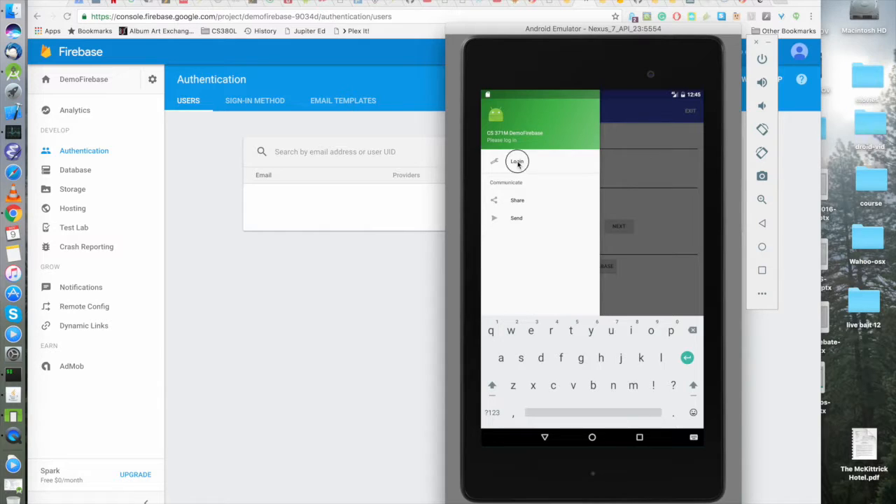
Step: Sign in to DemoFirebase anonymously from the drawer's Login screen
{"action": "left_click", "coordinate": [516, 161]}
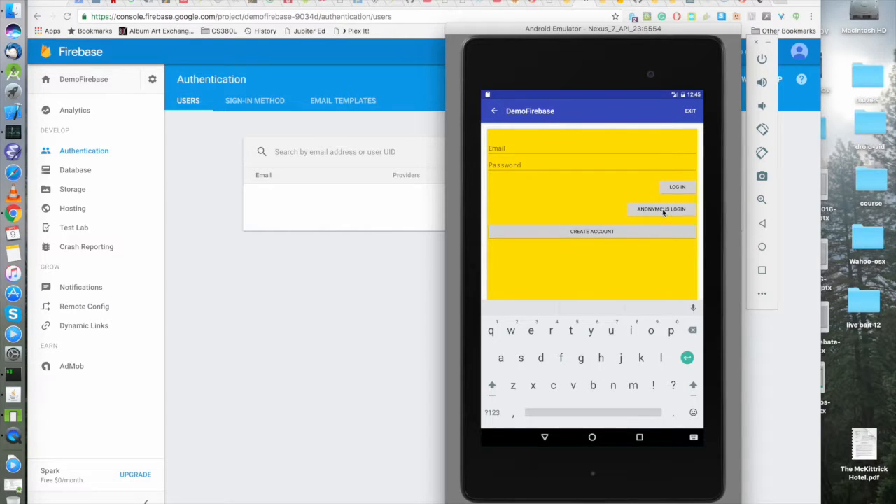
{"action": "left_click", "coordinate": [661, 208]}
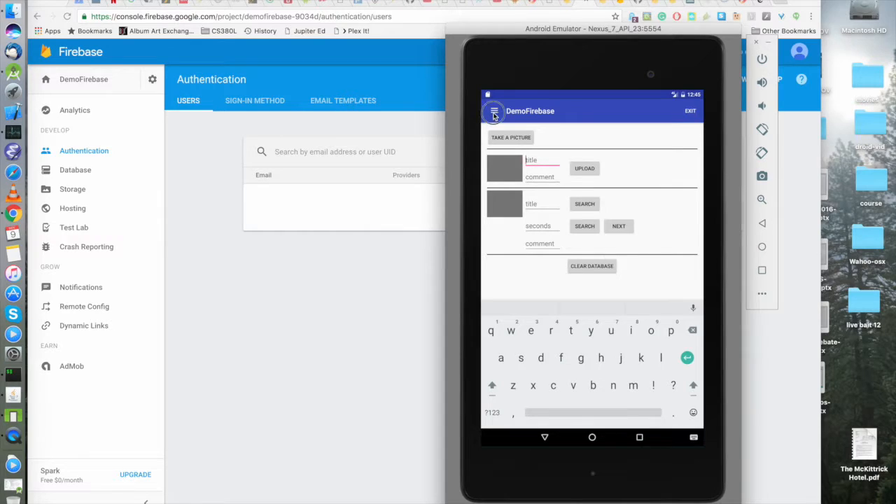
{"action": "left_click", "coordinate": [494, 111]}
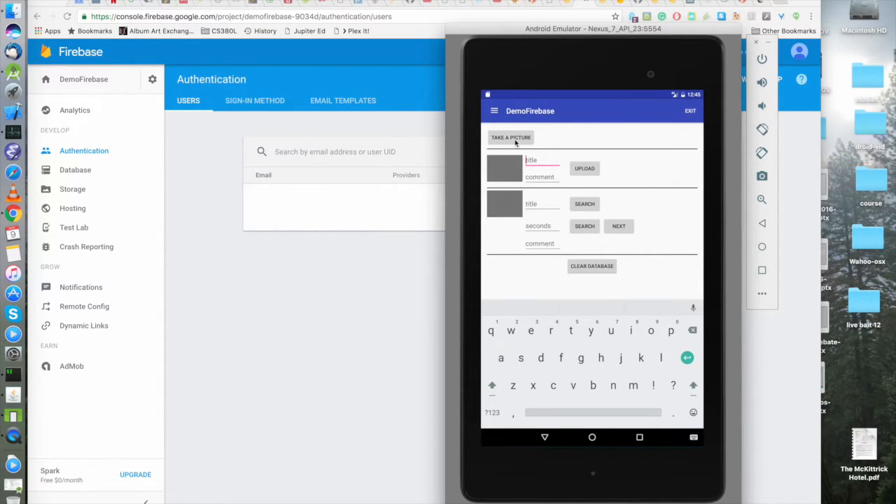
Step: Take a new photo and enter title 'aq' and comment 'hand' for it
{"action": "left_click", "coordinate": [510, 137]}
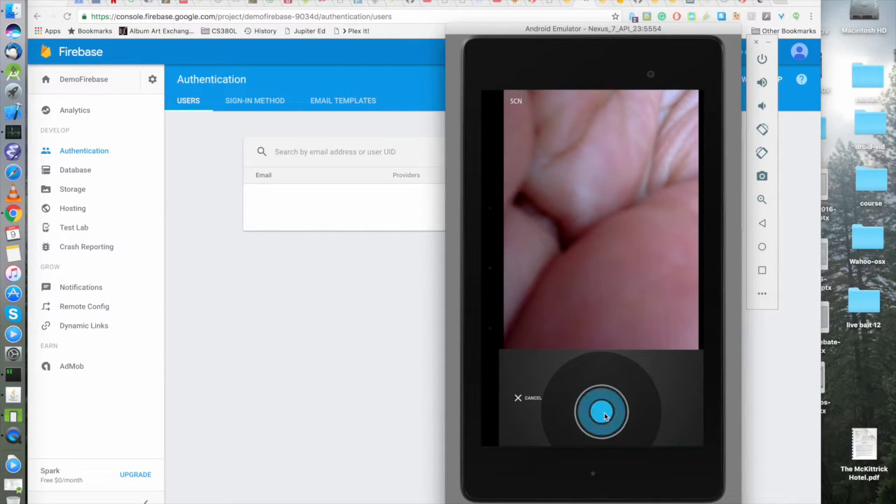
{"action": "left_click", "coordinate": [601, 412]}
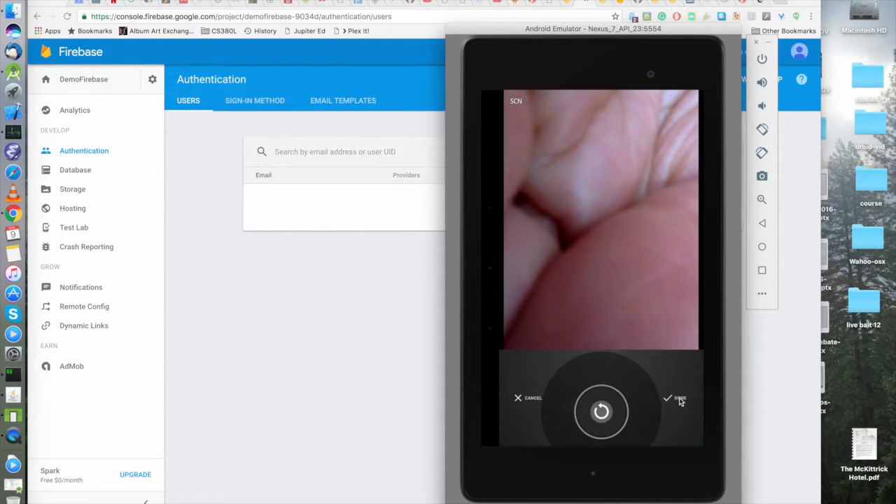
{"action": "left_click", "coordinate": [669, 398]}
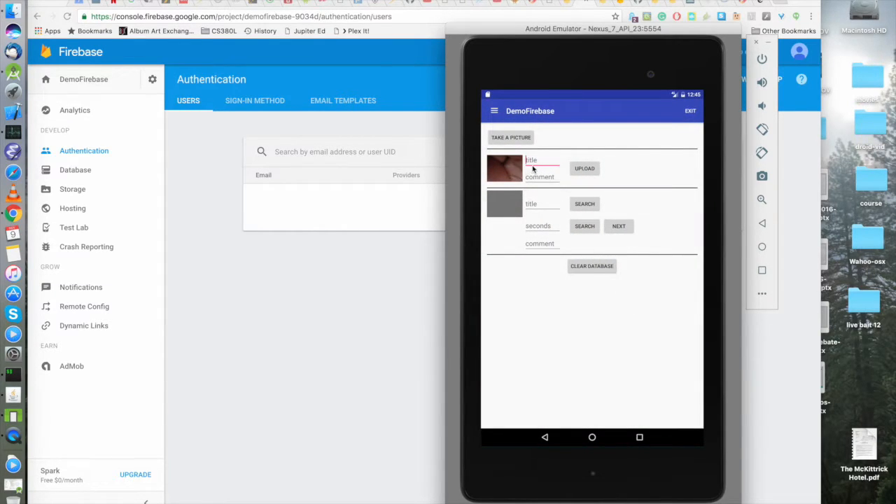
{"action": "type", "text": "ac"}
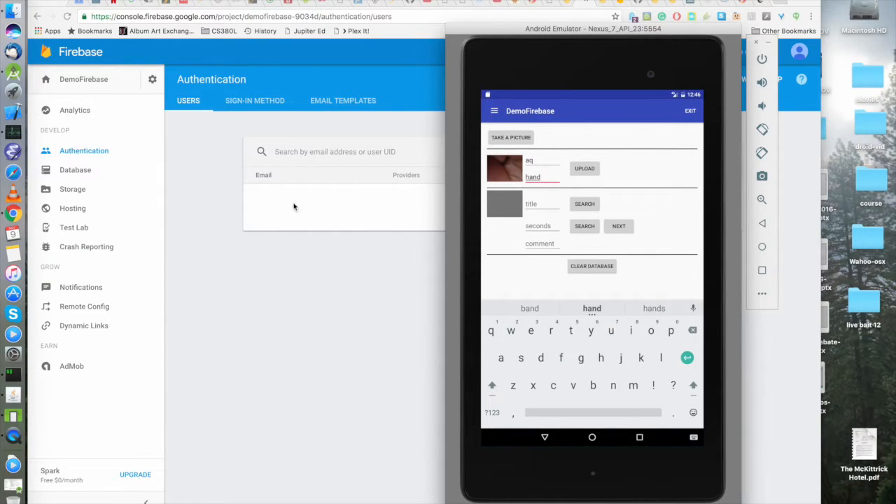
{"action": "mouse_move", "coordinate": [90, 160]}
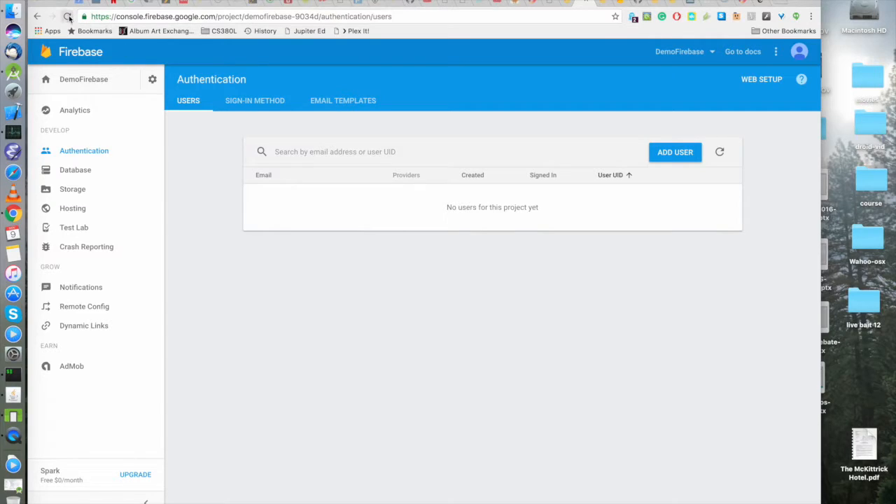
Step: Reload the Authentication users page to show the new anonymous user
{"action": "left_click", "coordinate": [67, 16]}
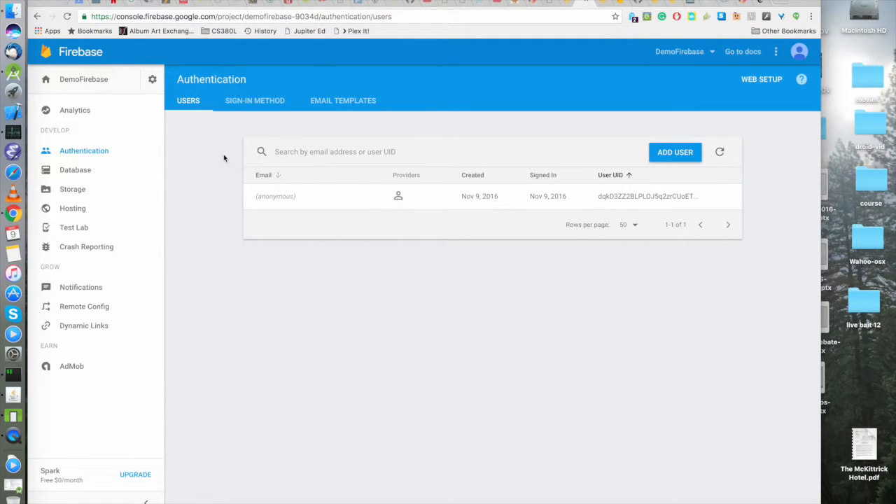
{"action": "left_click", "coordinate": [76, 170]}
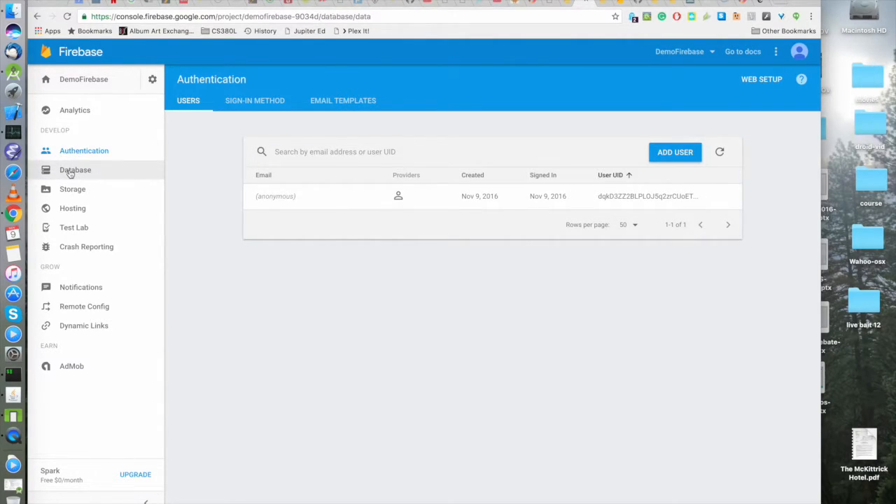
Step: Expand Anonymous User, photos, and all three photo entries in the database tree
{"action": "left_click", "coordinate": [75, 170]}
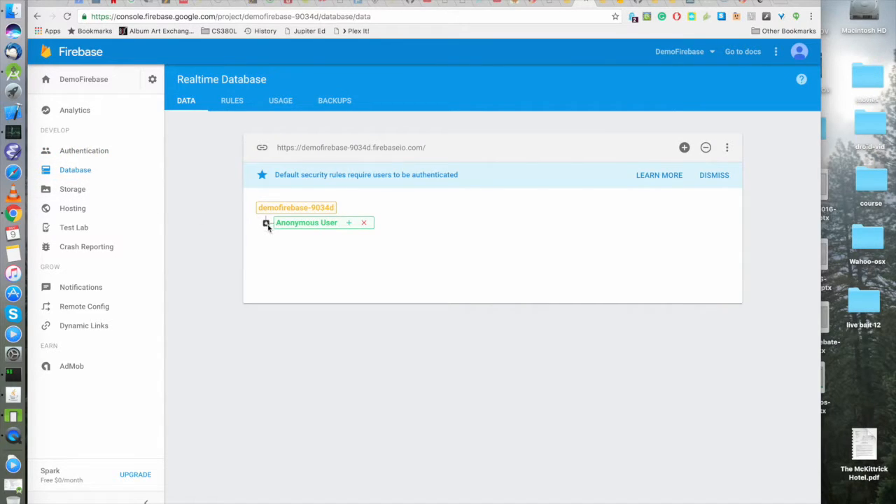
{"action": "left_click", "coordinate": [266, 223]}
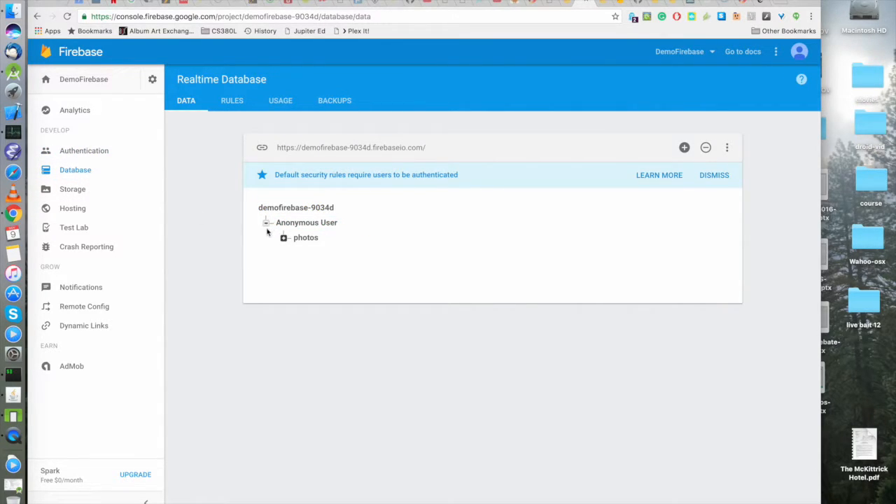
{"action": "left_click", "coordinate": [284, 237]}
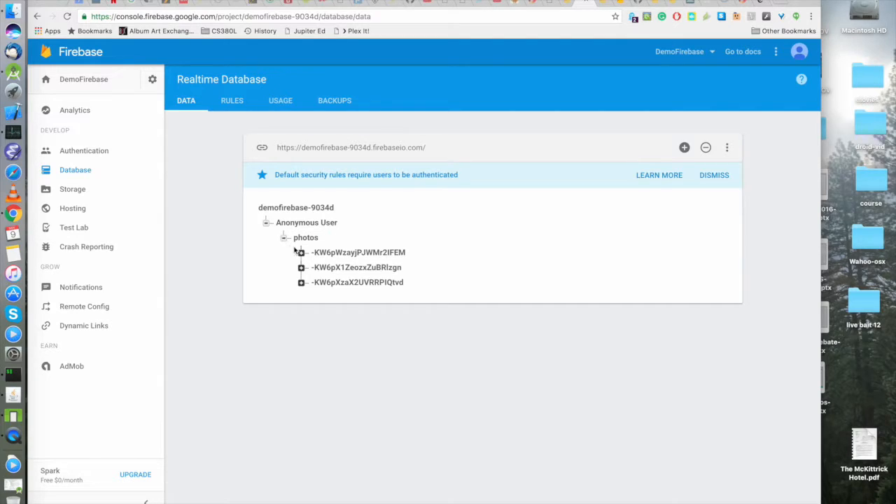
{"action": "left_click", "coordinate": [306, 223]}
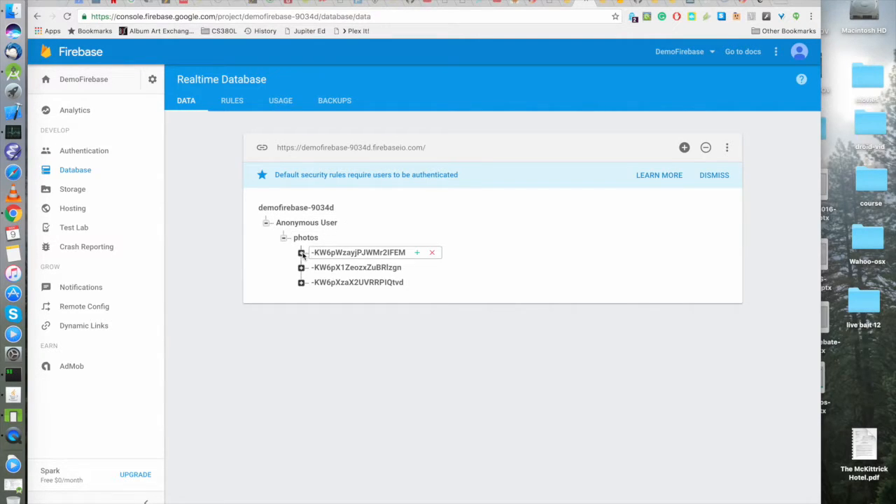
{"action": "left_click", "coordinate": [301, 252]}
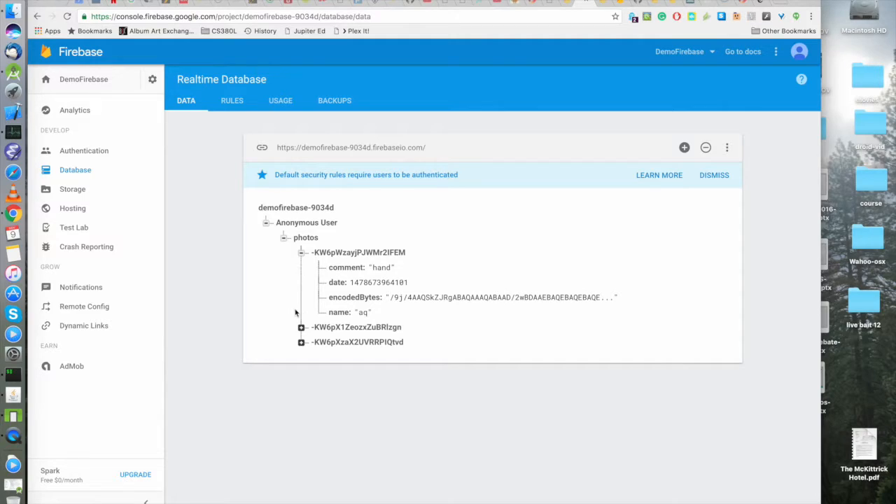
{"action": "left_click", "coordinate": [301, 327]}
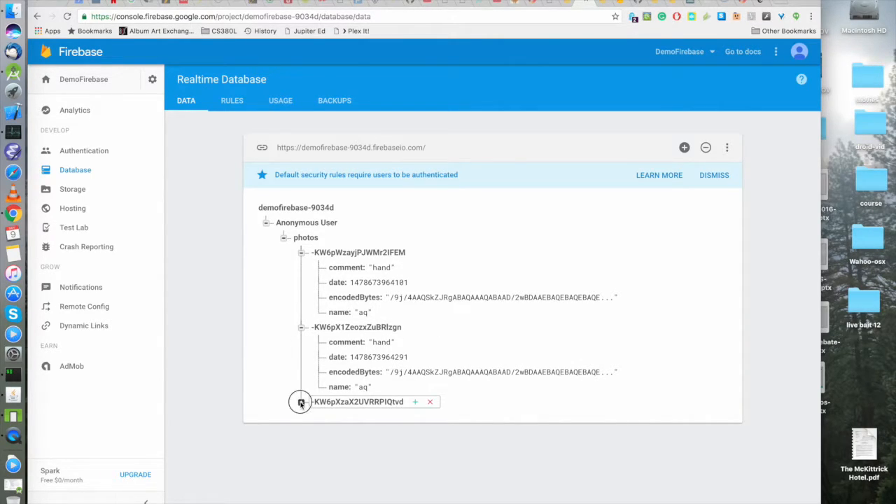
{"action": "left_click", "coordinate": [301, 401]}
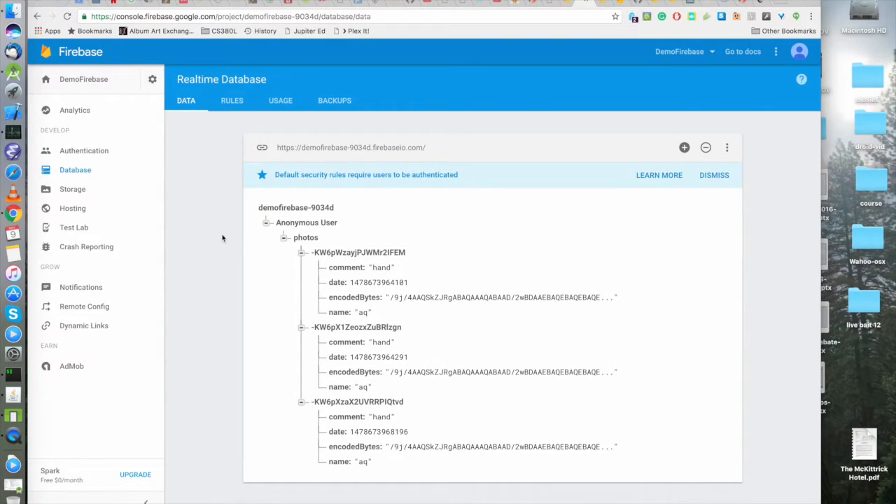
{"action": "mouse_move", "coordinate": [84, 151]}
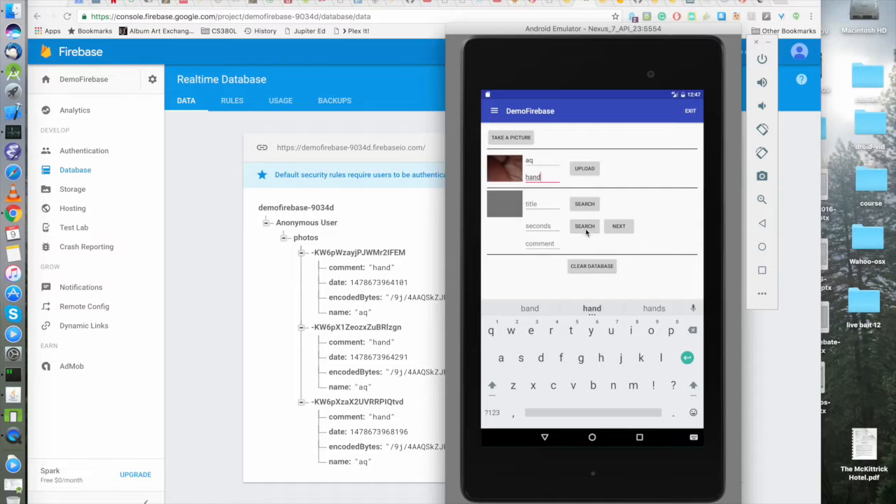
Step: Search the app for photos titled 'aq'
{"action": "left_click", "coordinate": [542, 203]}
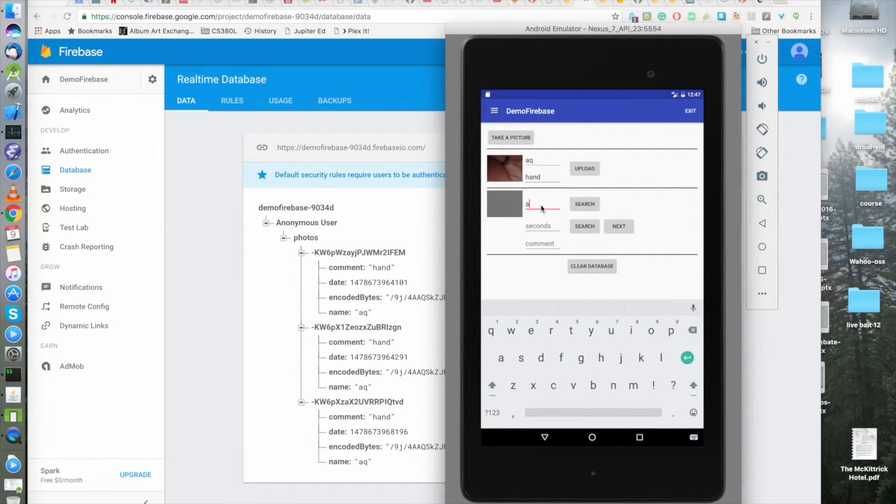
{"action": "type", "text": "q"}
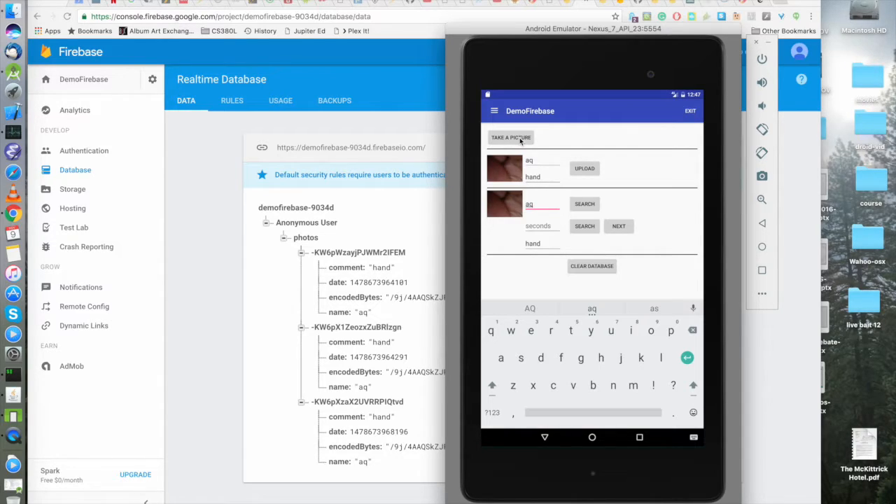
Step: Capture a new photo, change its comment to 'paper', and upload it
{"action": "left_click", "coordinate": [511, 138]}
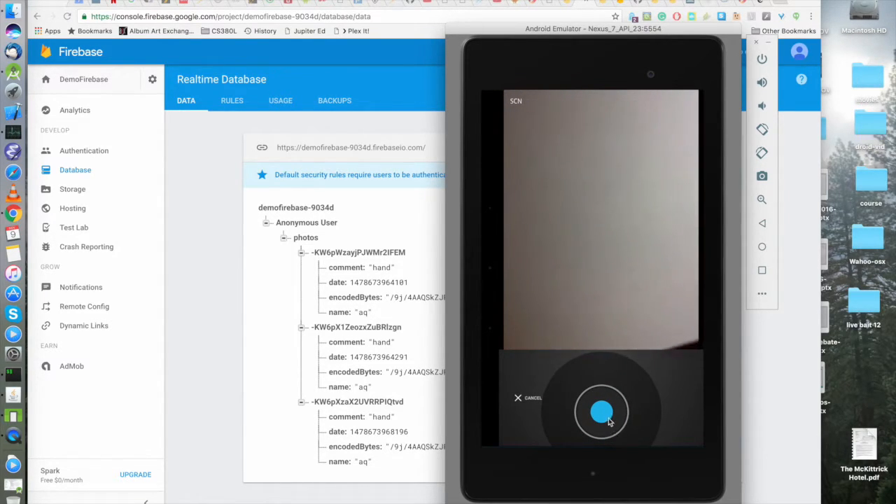
{"action": "left_click", "coordinate": [600, 411]}
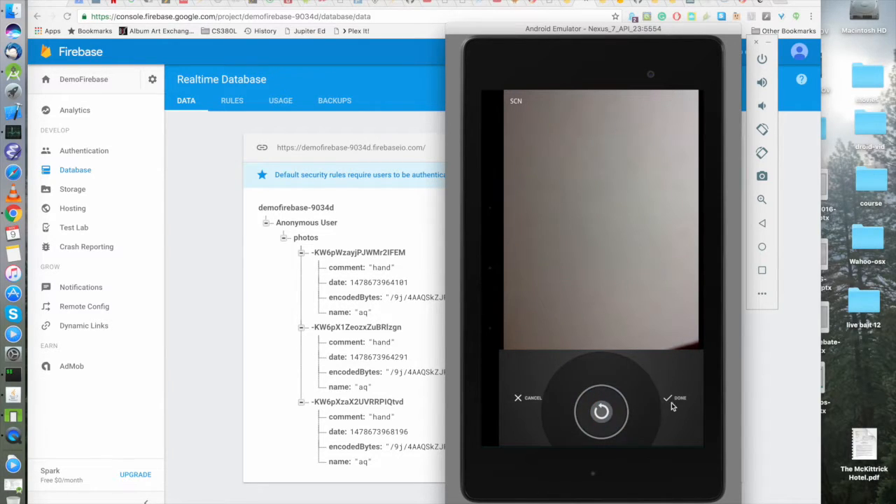
{"action": "left_click", "coordinate": [674, 397]}
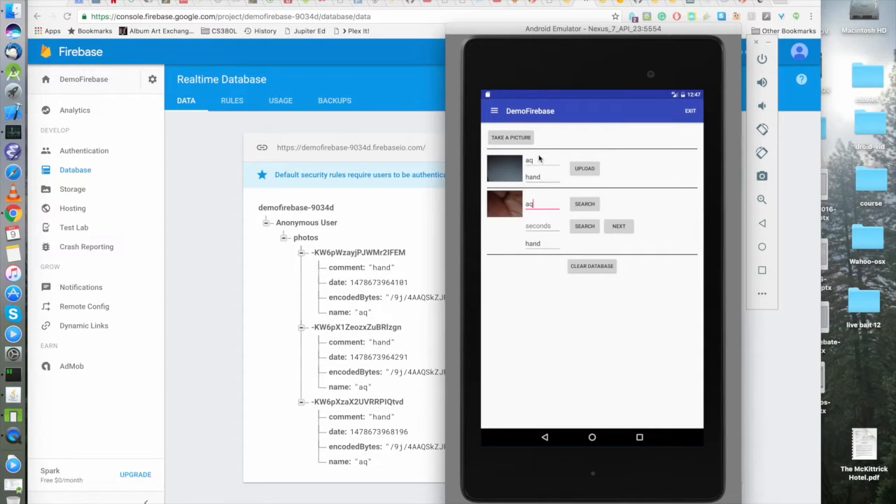
{"action": "mouse_move", "coordinate": [521, 167]}
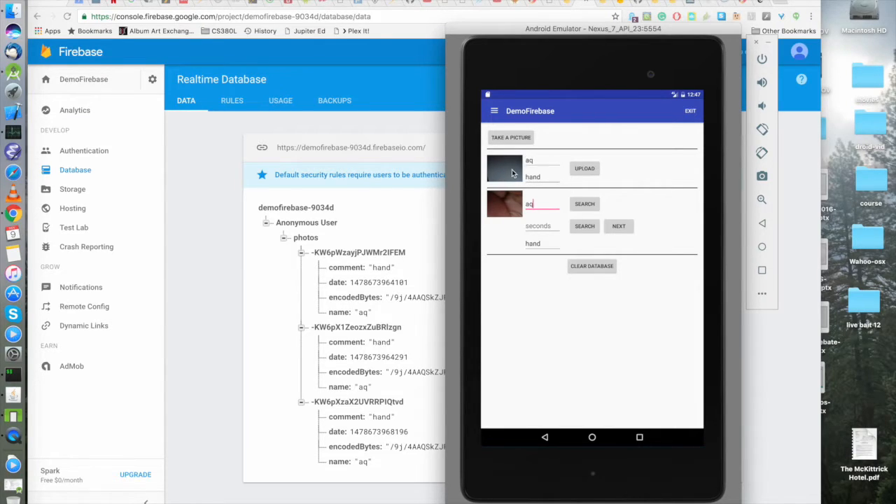
{"action": "mouse_move", "coordinate": [534, 166]}
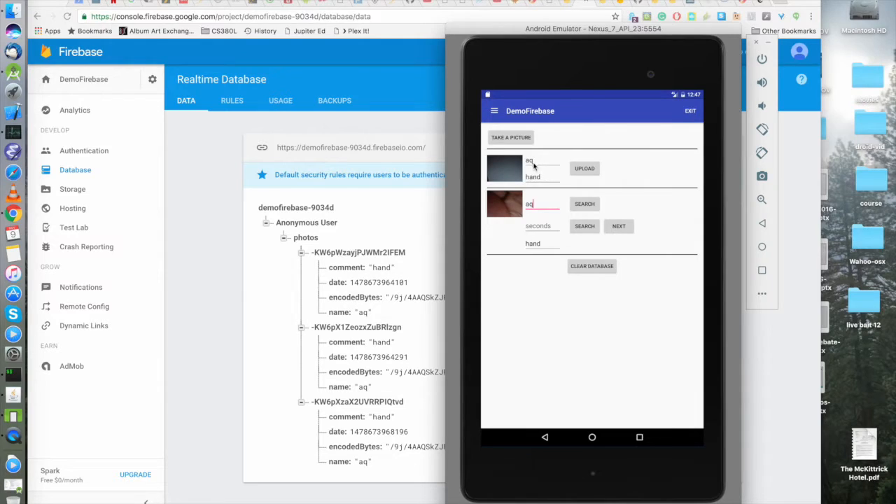
{"action": "left_click", "coordinate": [540, 176]}
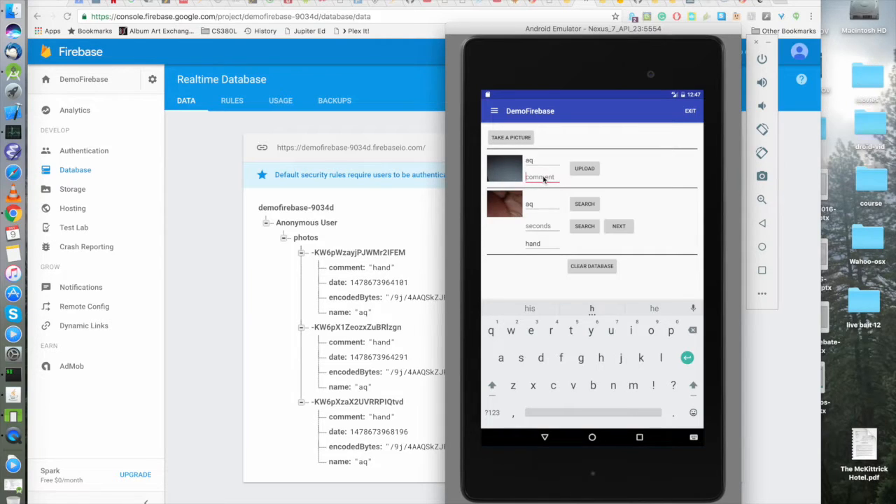
{"action": "type", "text": "paper"}
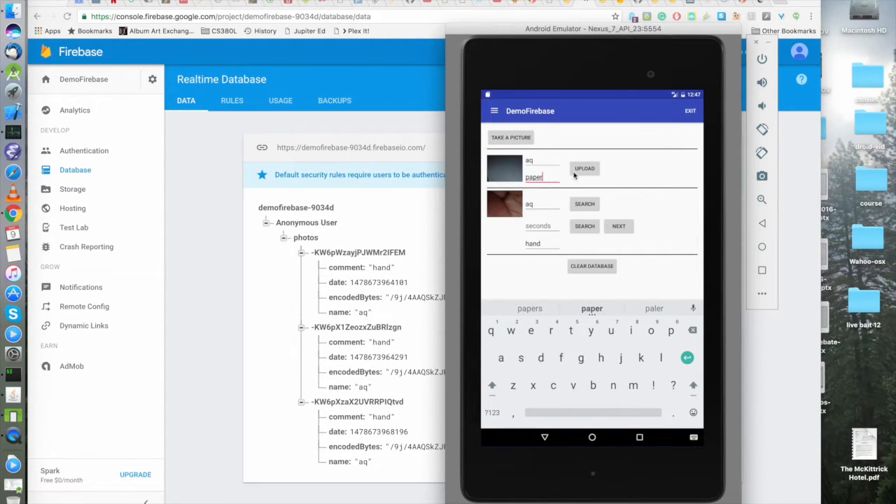
{"action": "left_click", "coordinate": [585, 168]}
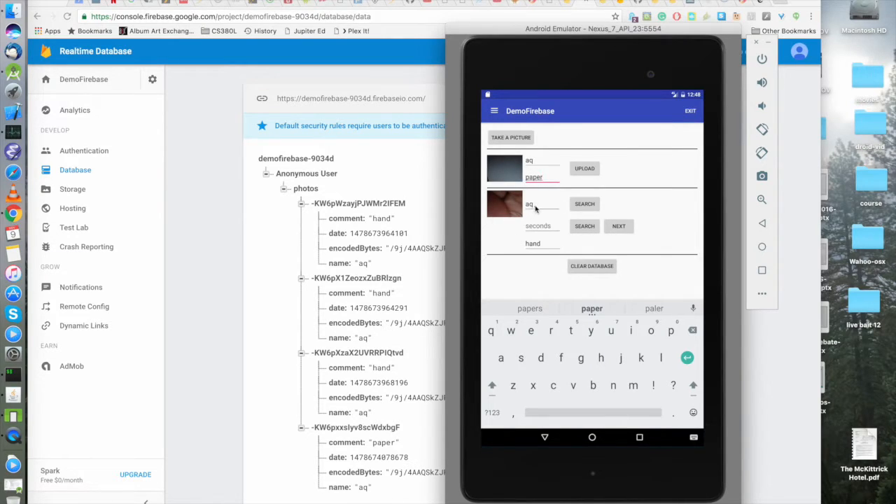
Step: Search photos by 155555 seconds and step from the paper photo to the hand photo
{"action": "left_click", "coordinate": [539, 204]}
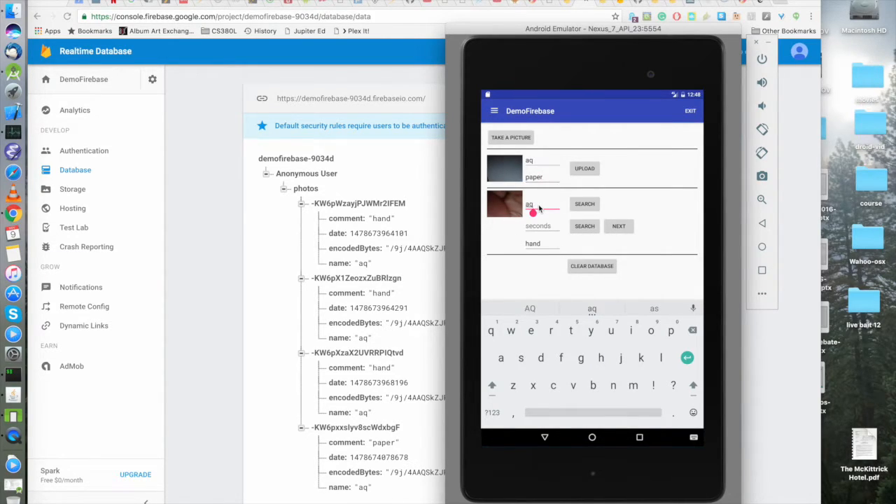
{"action": "left_click", "coordinate": [539, 226]}
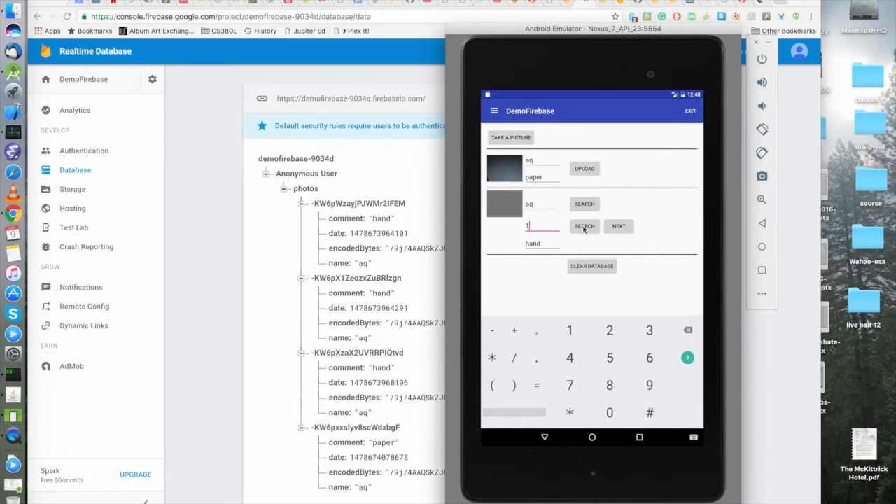
{"action": "type", "text": "55555"}
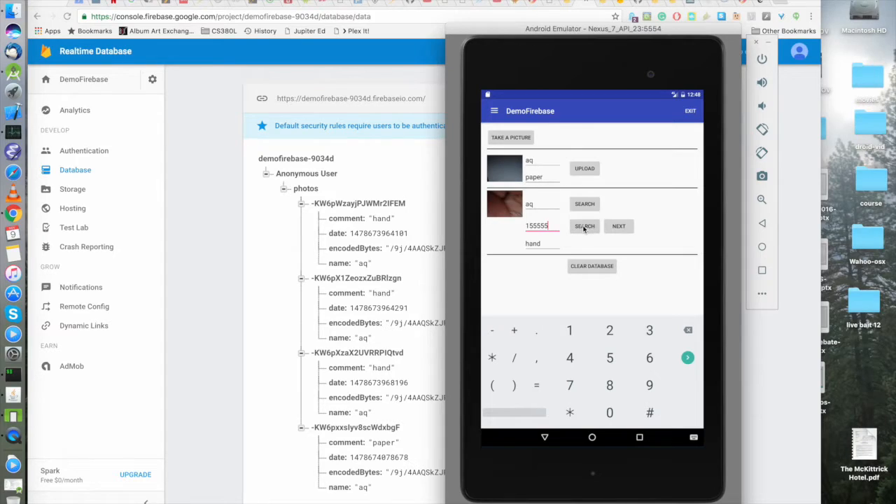
{"action": "left_click", "coordinate": [618, 225]}
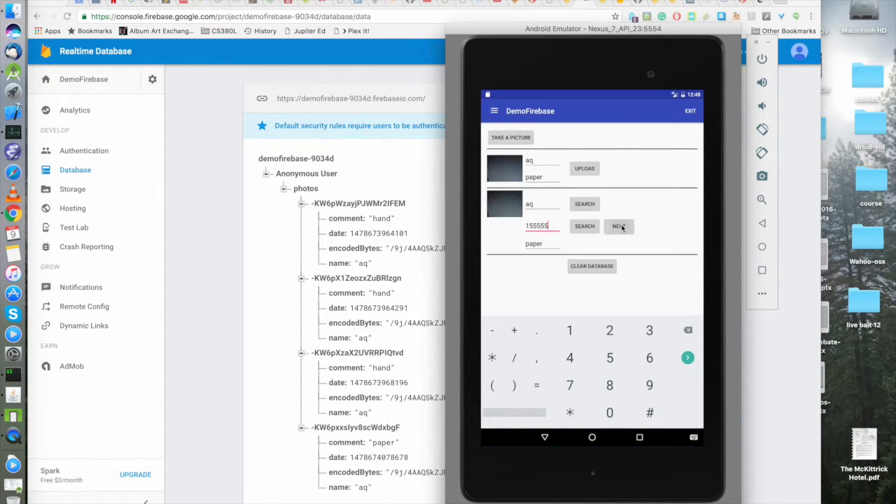
{"action": "left_click", "coordinate": [618, 226]}
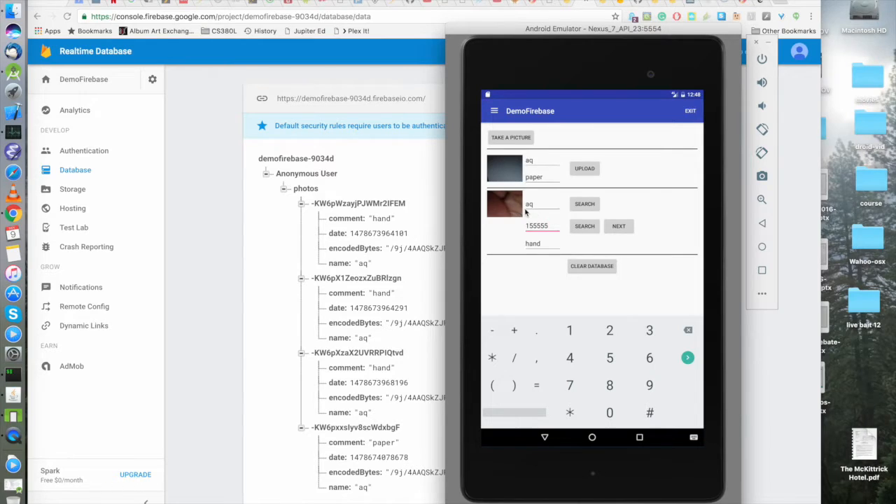
{"action": "mouse_move", "coordinate": [565, 234]}
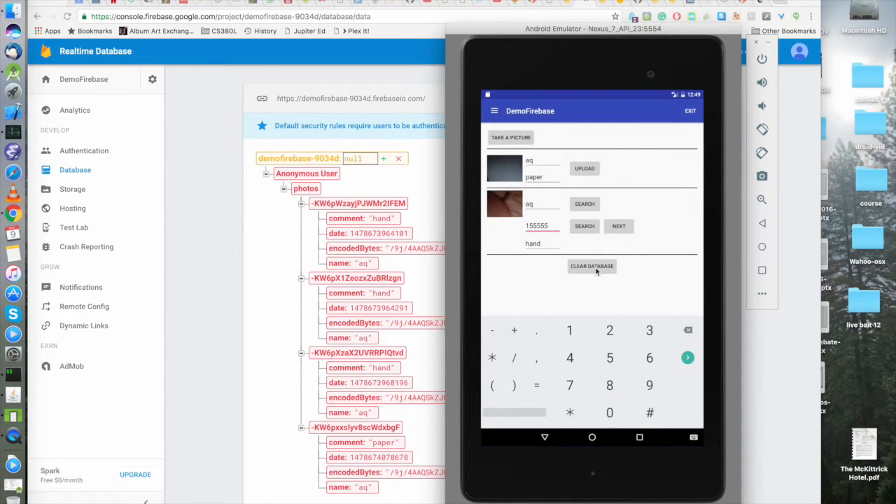
Step: Bring the Firebase console forward to view the wiped database root showing null
{"action": "left_click", "coordinate": [591, 266]}
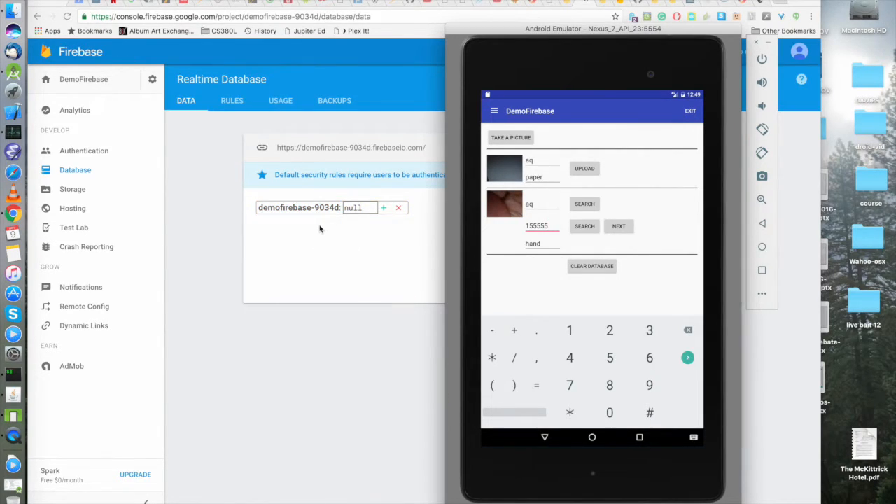
{"action": "mouse_move", "coordinate": [327, 230]}
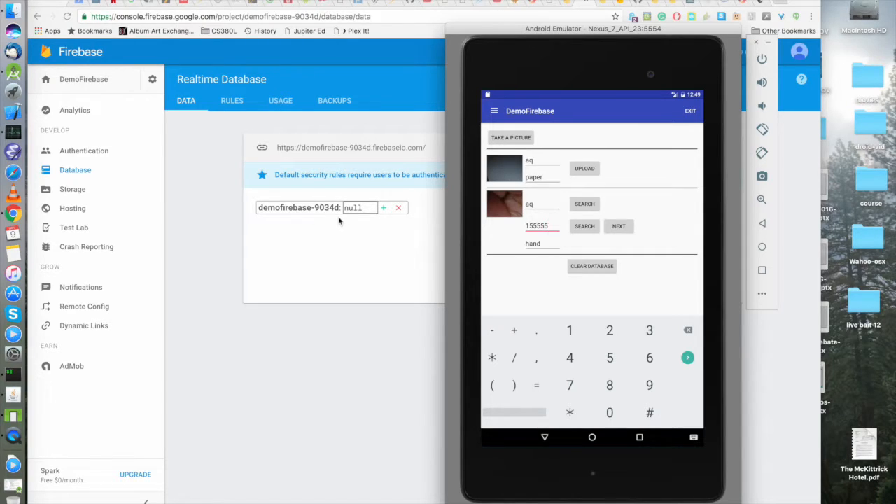
{"action": "mouse_move", "coordinate": [339, 220]}
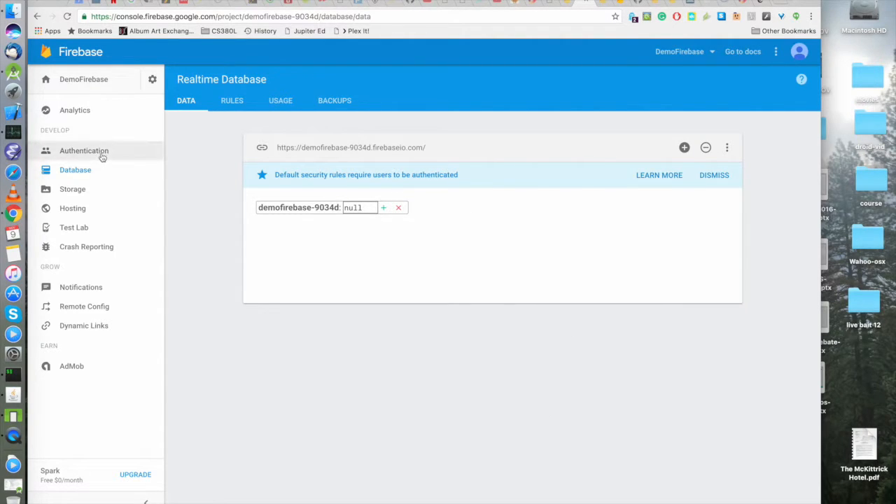
Step: Open the Authentication users list, still showing only the anonymous account
{"action": "left_click", "coordinate": [84, 151]}
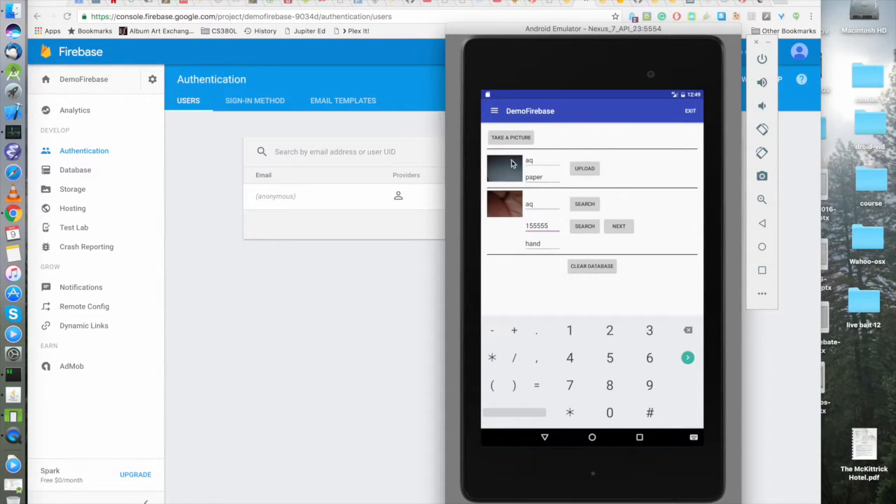
{"action": "mouse_move", "coordinate": [508, 210]}
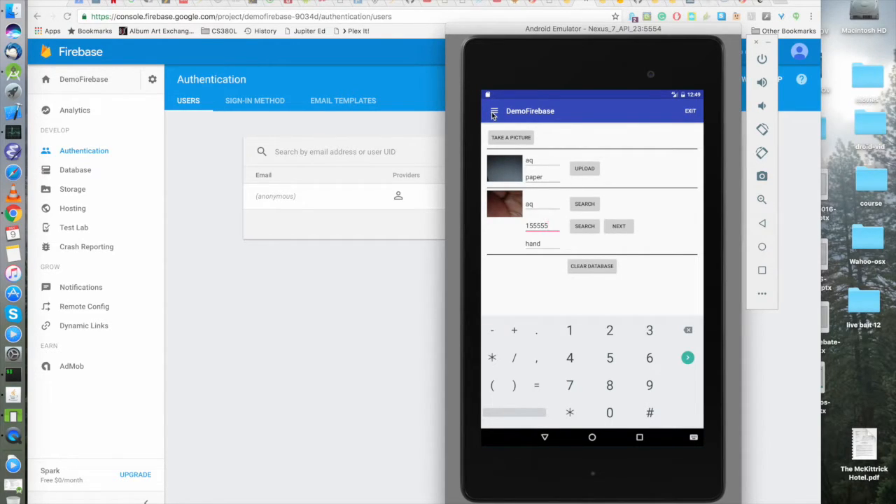
{"action": "mouse_move", "coordinate": [548, 201]}
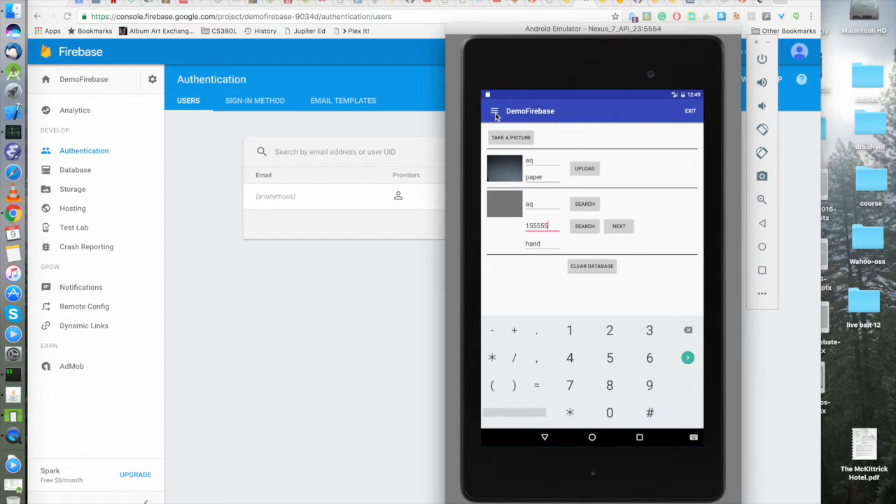
Step: Log out the anonymous user from the drawer and go to the login screen
{"action": "left_click", "coordinate": [495, 111]}
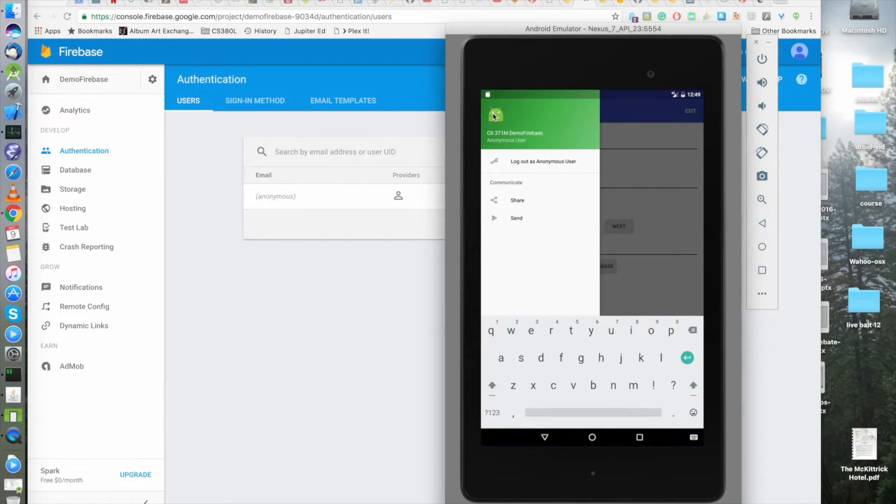
{"action": "left_click", "coordinate": [543, 161]}
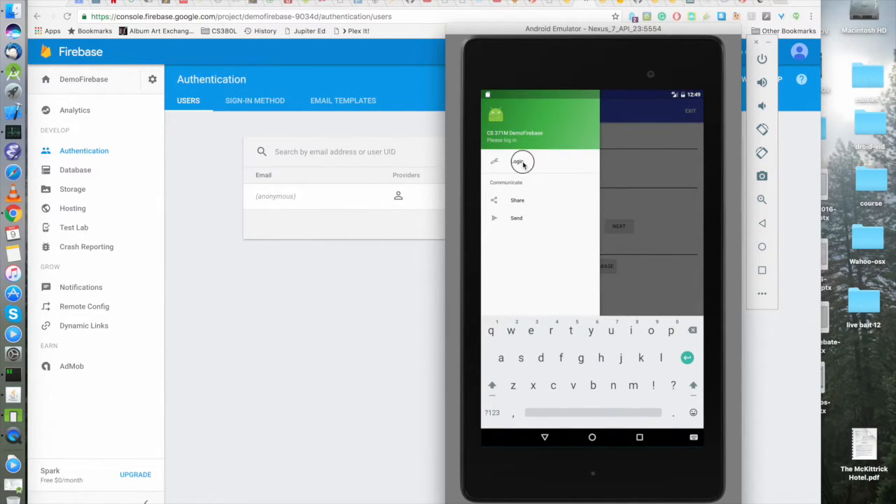
{"action": "left_click", "coordinate": [518, 162]}
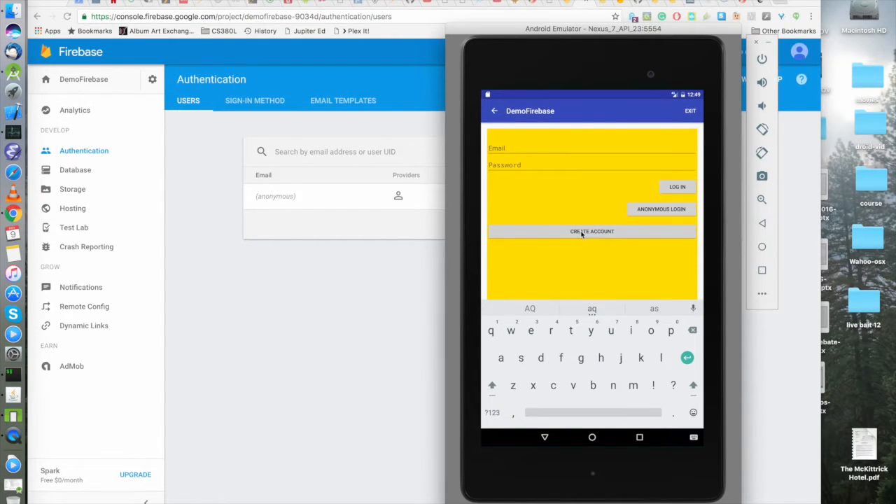
{"action": "left_click", "coordinate": [592, 231]}
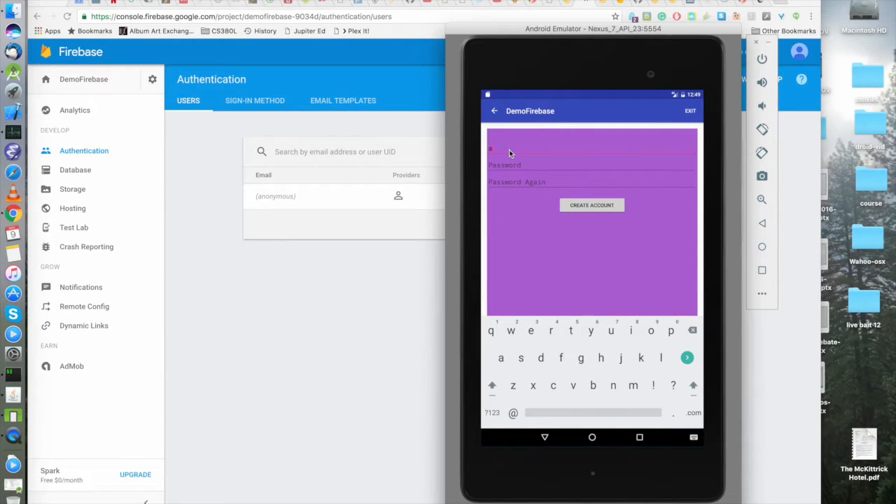
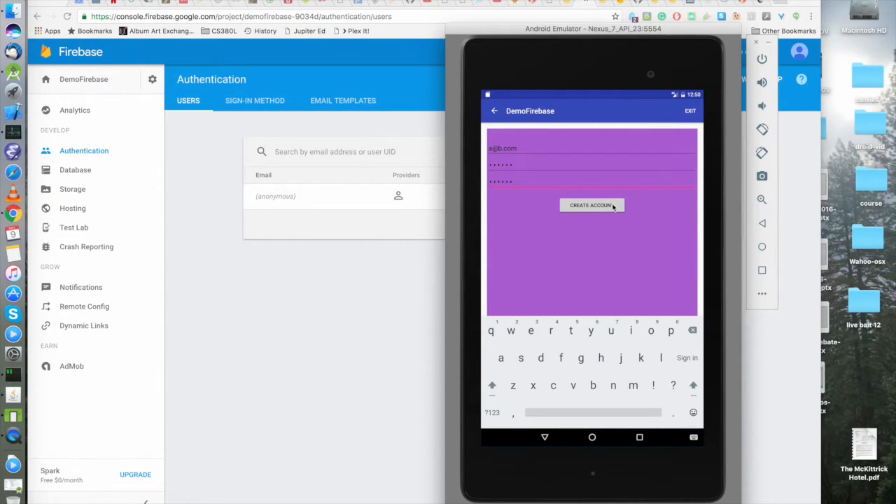
{"action": "left_click", "coordinate": [591, 205]}
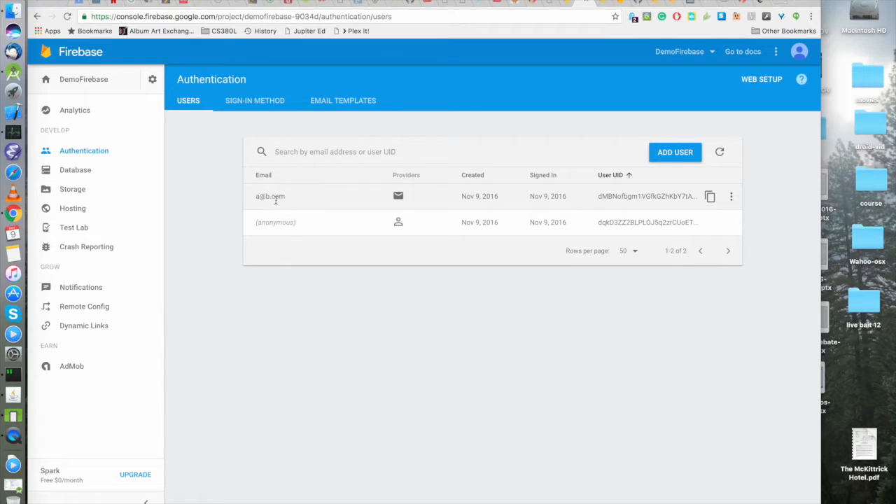
{"action": "mouse_move", "coordinate": [732, 198]}
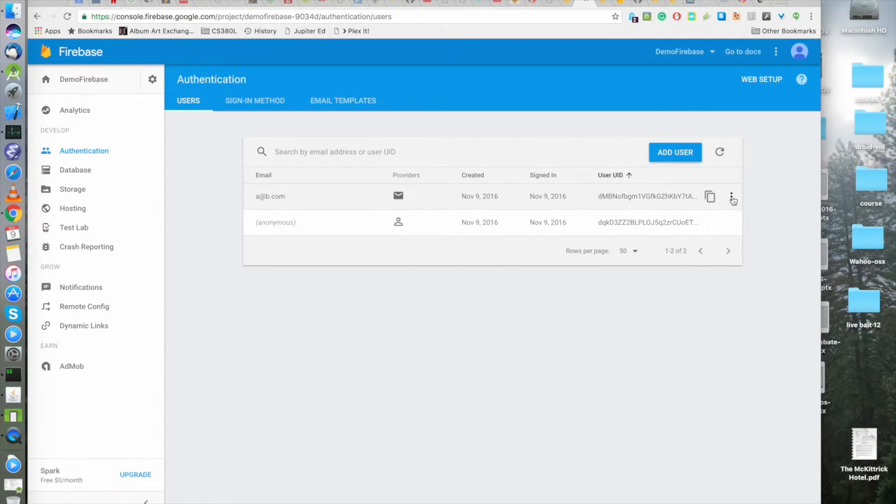
{"action": "left_click", "coordinate": [732, 196]}
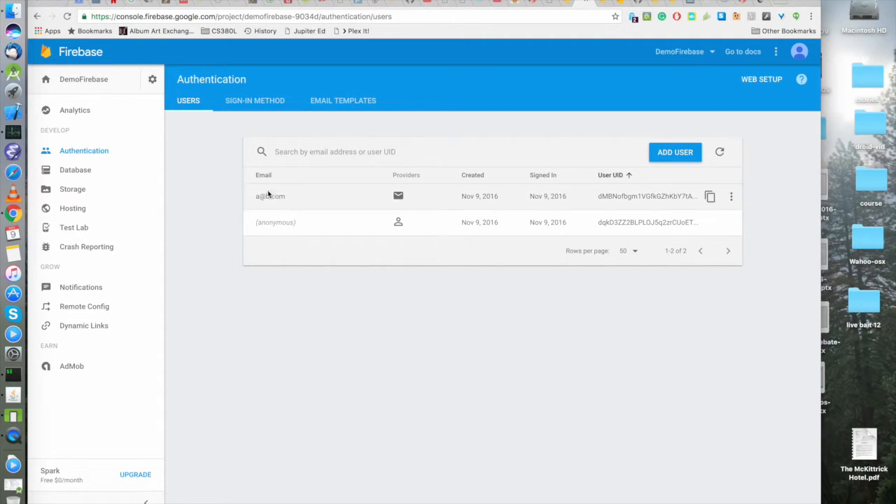
{"action": "mouse_move", "coordinate": [307, 195]}
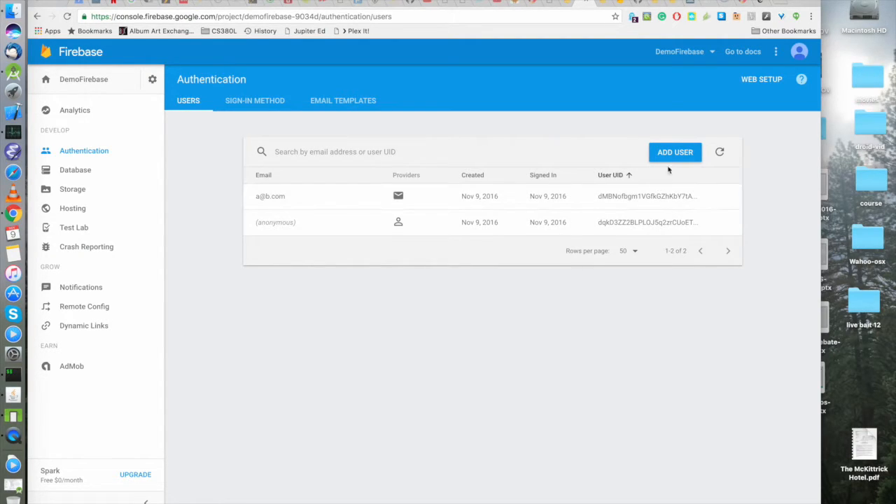
Step: Open and cancel the Add User dialog, then switch to the Realtime Database view
{"action": "left_click", "coordinate": [675, 152]}
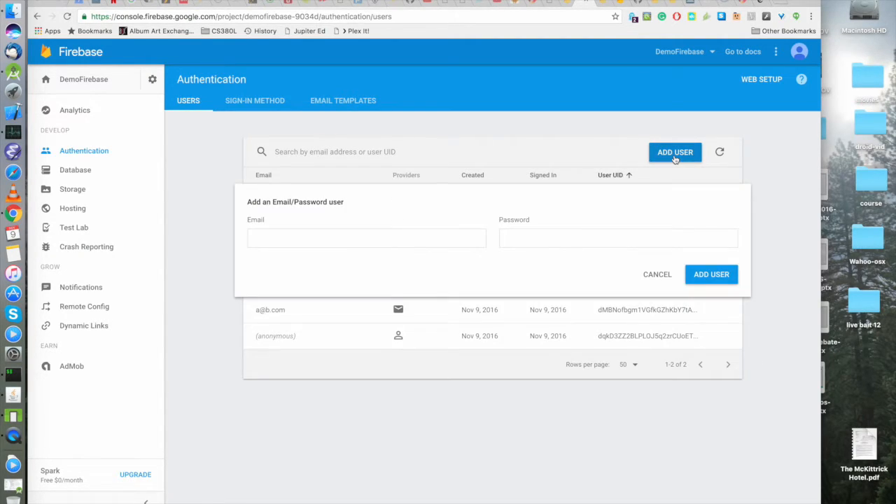
{"action": "left_click", "coordinate": [657, 274]}
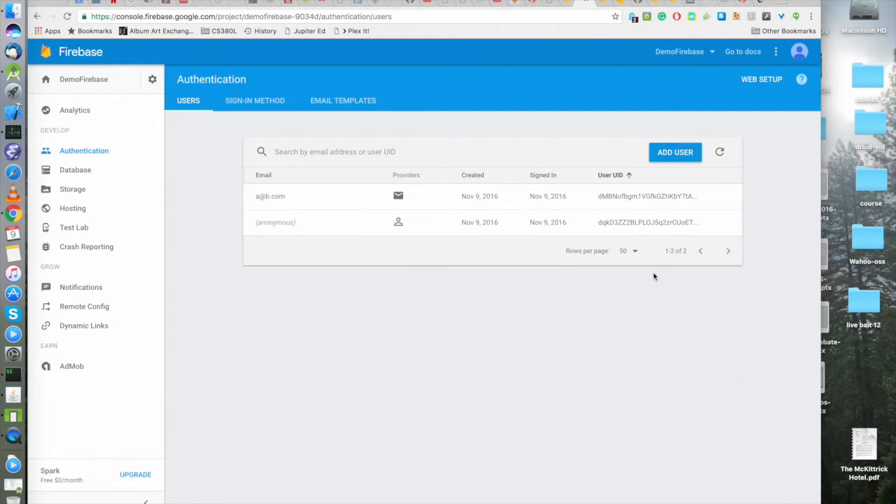
{"action": "mouse_move", "coordinate": [361, 200]}
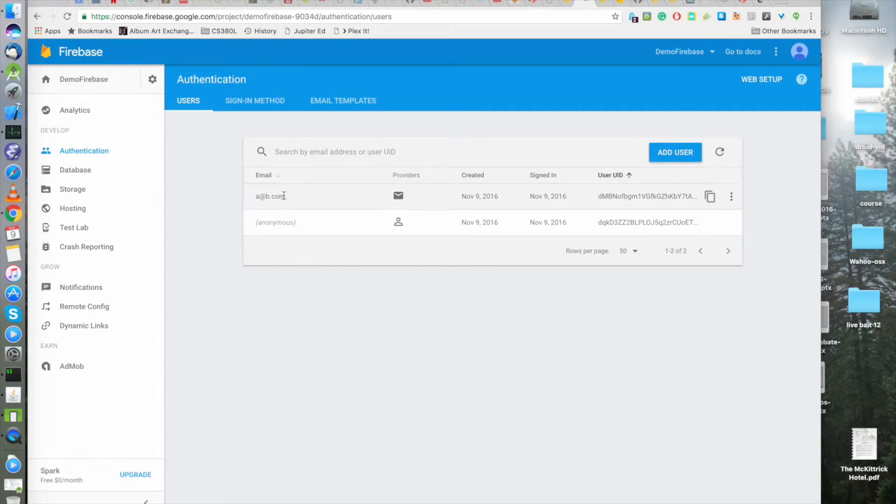
{"action": "mouse_move", "coordinate": [74, 169]}
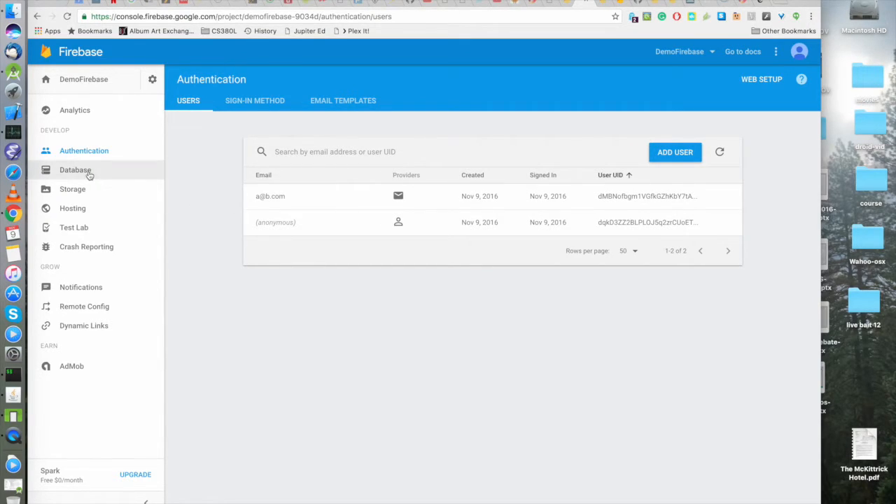
{"action": "left_click", "coordinate": [75, 169]}
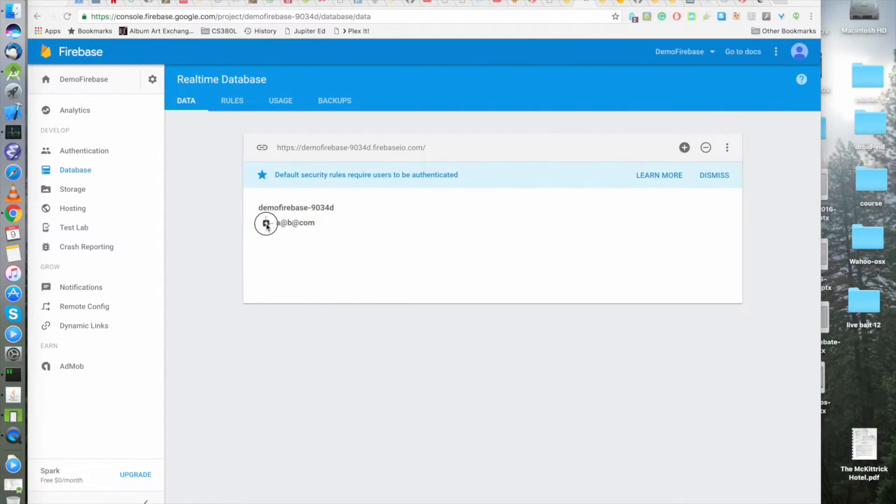
Step: Expand a@b@com, photos and the push-key node to reveal comment 'paper' and name 'aq'
{"action": "left_click", "coordinate": [265, 223]}
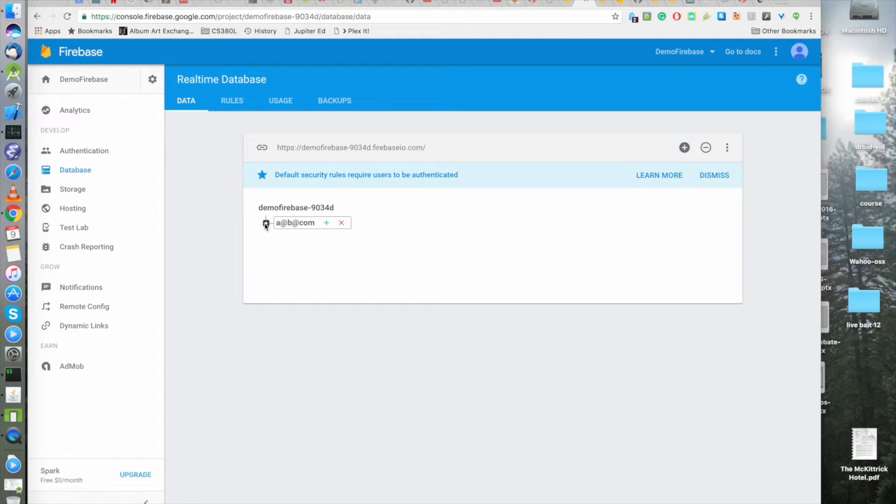
{"action": "left_click", "coordinate": [266, 223]}
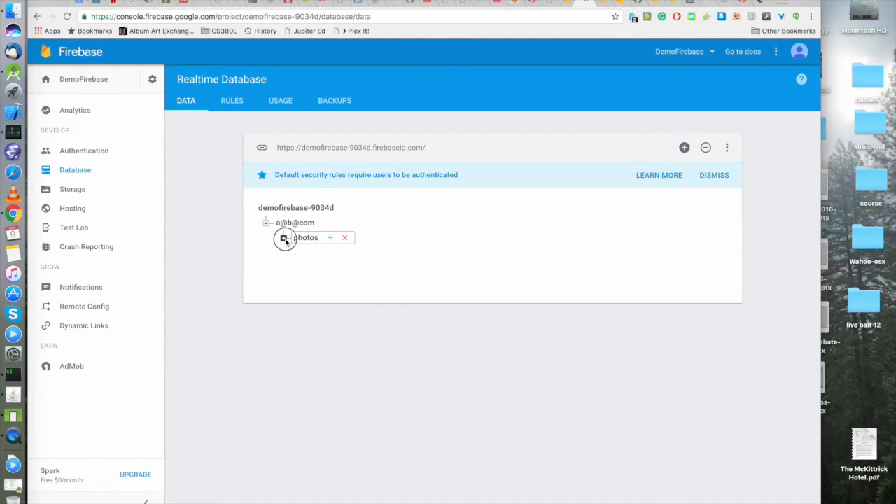
{"action": "left_click", "coordinate": [283, 238]}
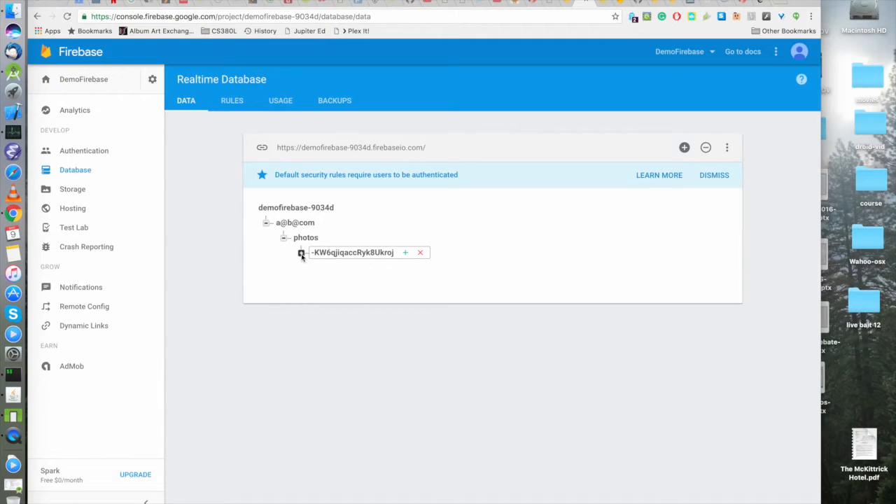
{"action": "left_click", "coordinate": [302, 253]}
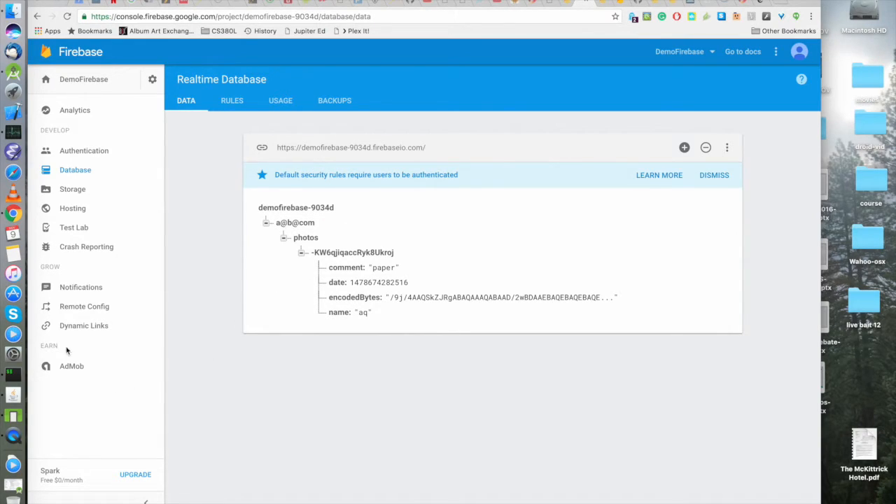
{"action": "mouse_move", "coordinate": [245, 311]}
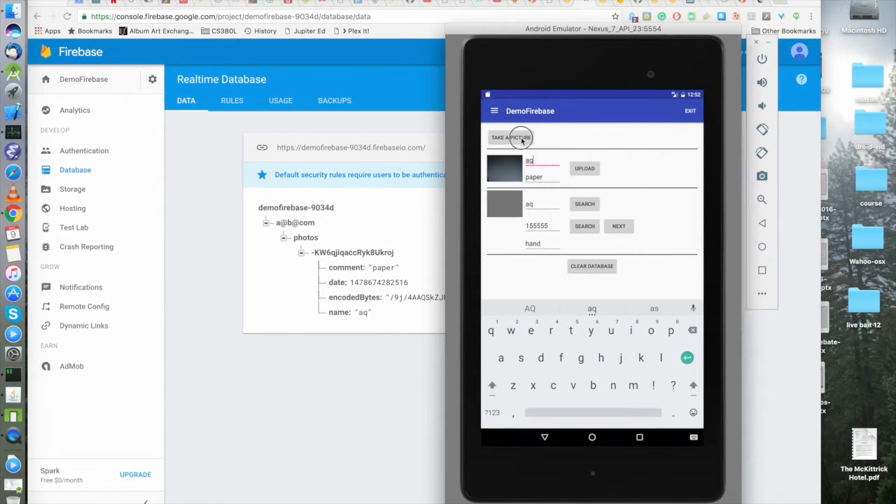
Step: Capture and accept a new photo, change its comment to 'hand', and return to the emulator
{"action": "left_click", "coordinate": [510, 137]}
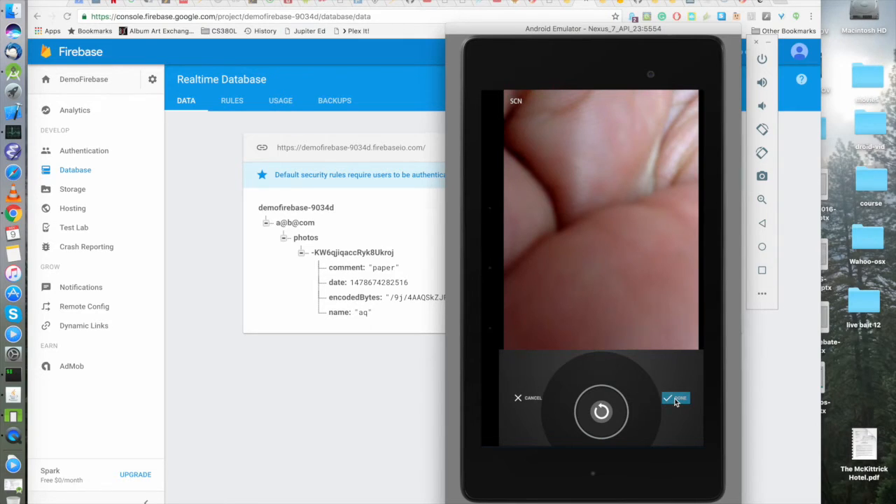
{"action": "left_click", "coordinate": [676, 398]}
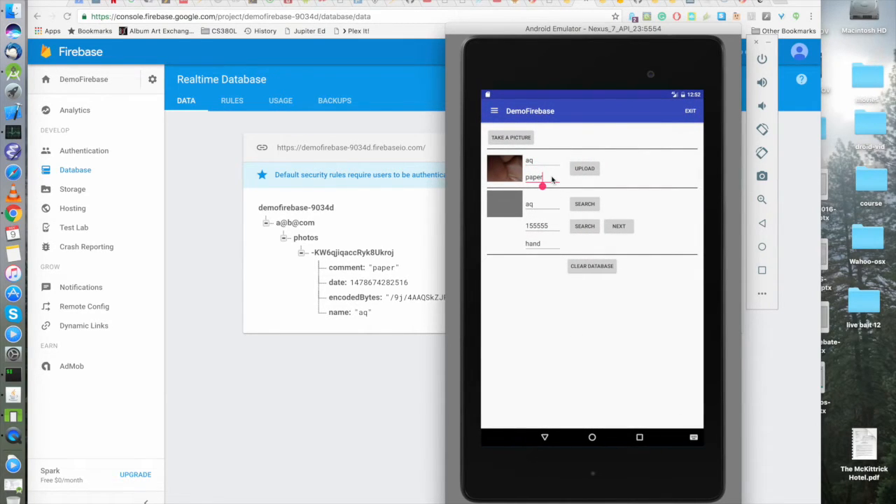
{"action": "left_click", "coordinate": [539, 177]}
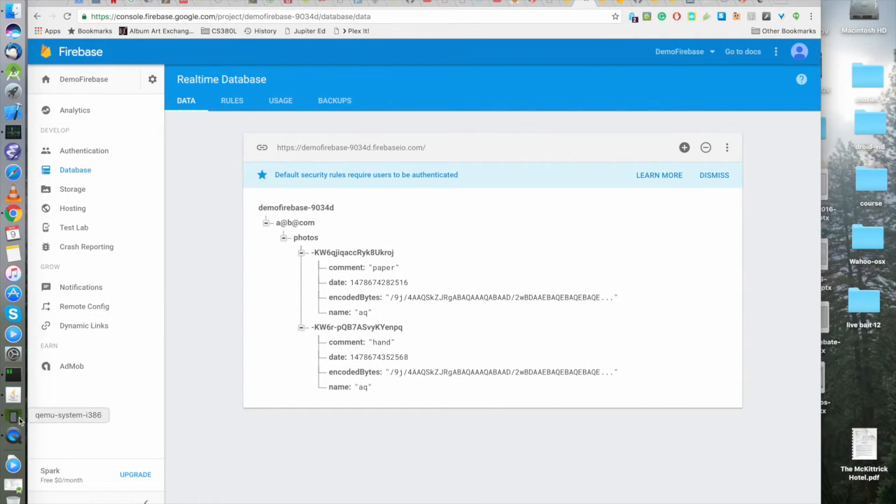
{"action": "left_click", "coordinate": [14, 414]}
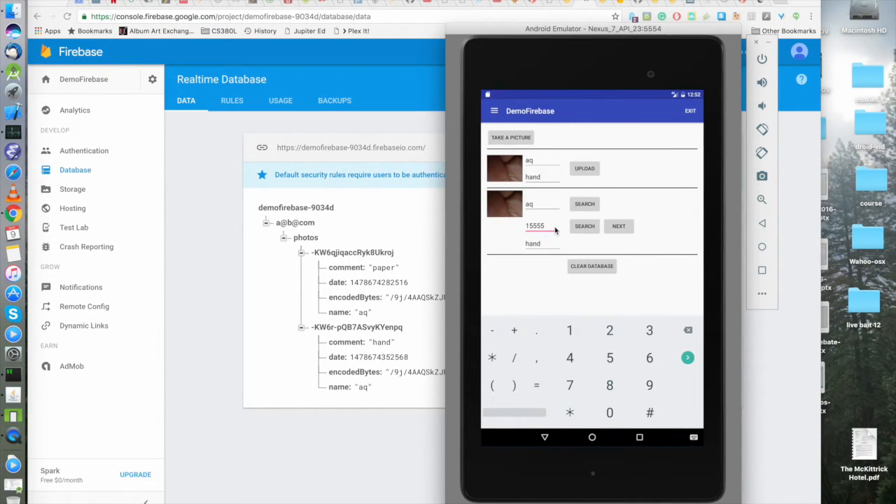
Step: Show the next matching photo and search photos by the seconds value
{"action": "left_click", "coordinate": [535, 203]}
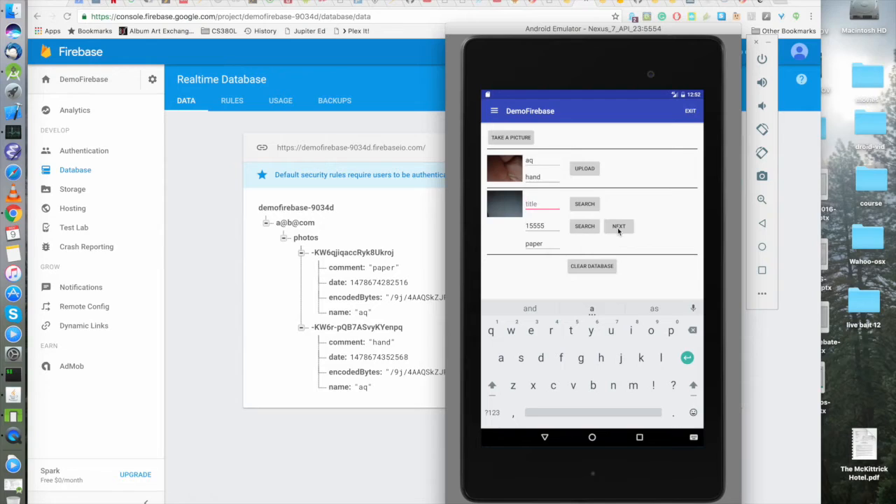
{"action": "left_click", "coordinate": [618, 226]}
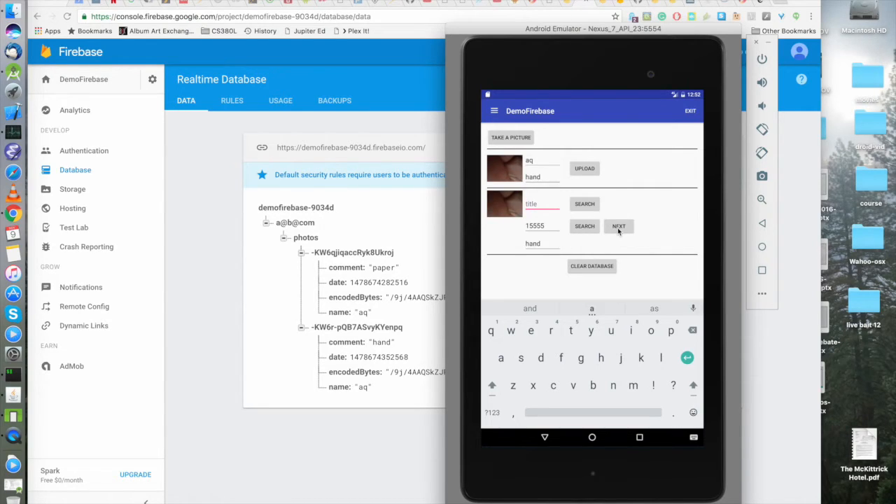
{"action": "left_click", "coordinate": [585, 225]}
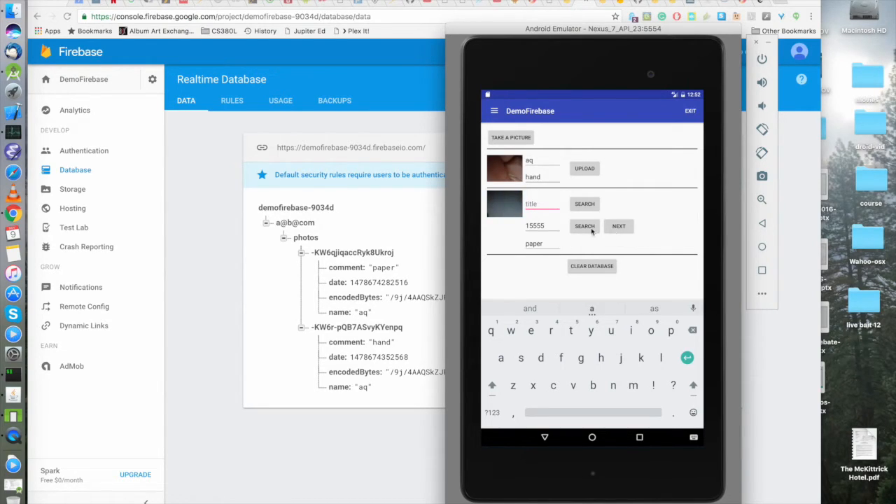
{"action": "mouse_move", "coordinate": [546, 229]}
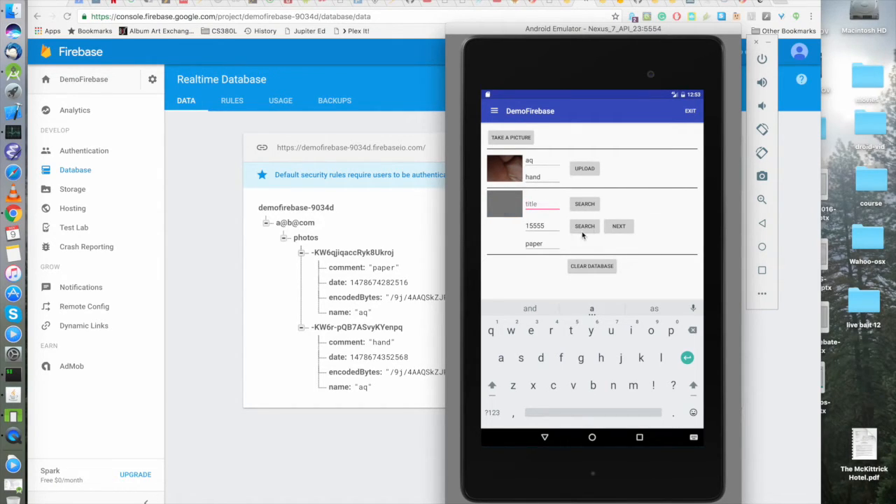
Step: Clear the seconds field and search photos by the title 'aq'
{"action": "left_click", "coordinate": [539, 225]}
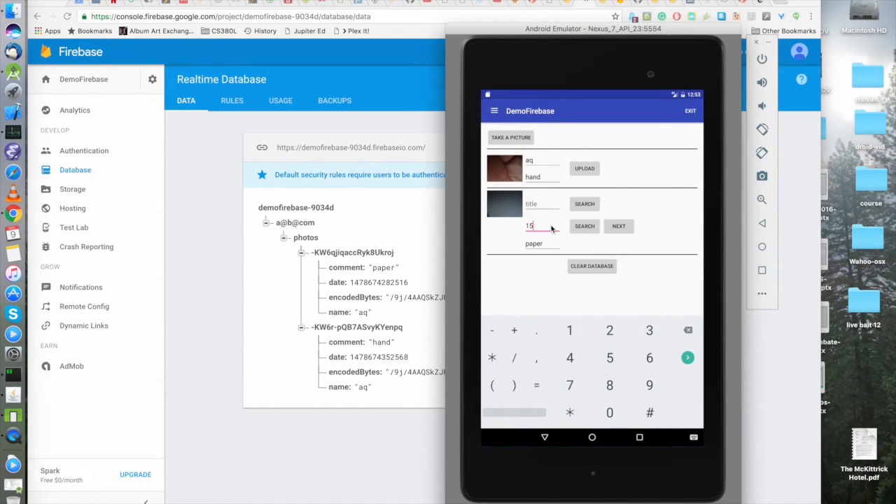
{"action": "left_click", "coordinate": [542, 204]}
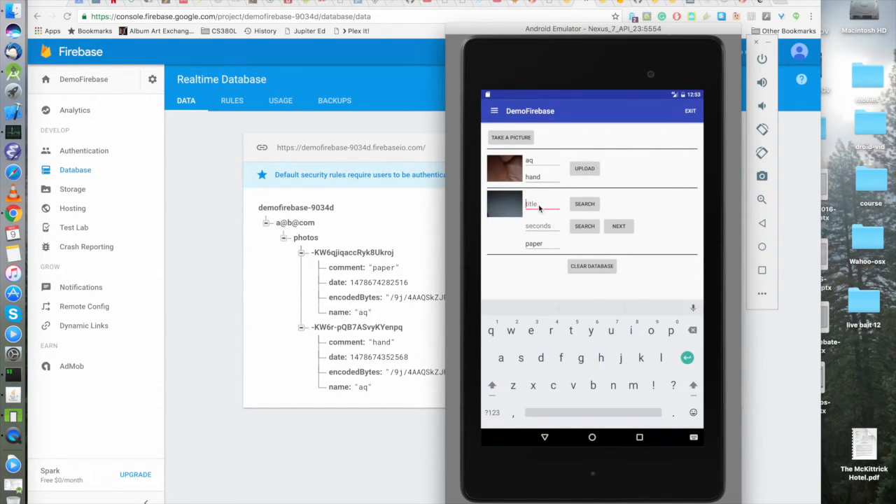
{"action": "type", "text": "aq"}
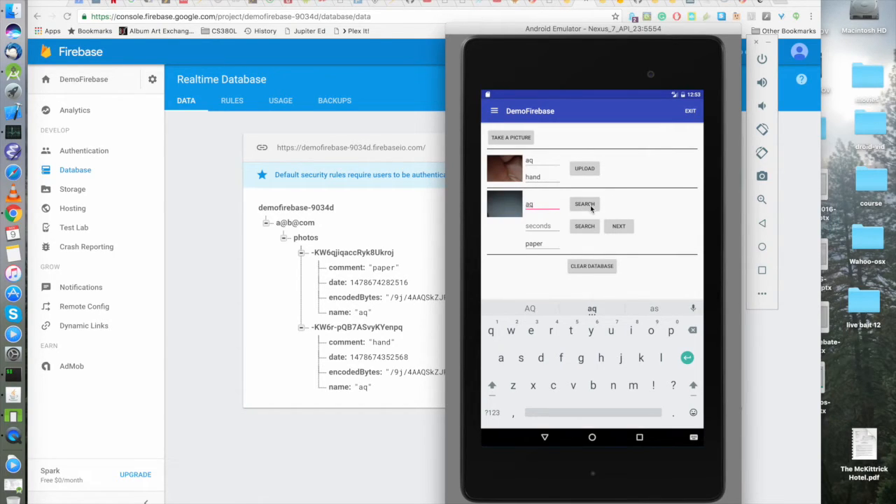
{"action": "left_click", "coordinate": [618, 226]}
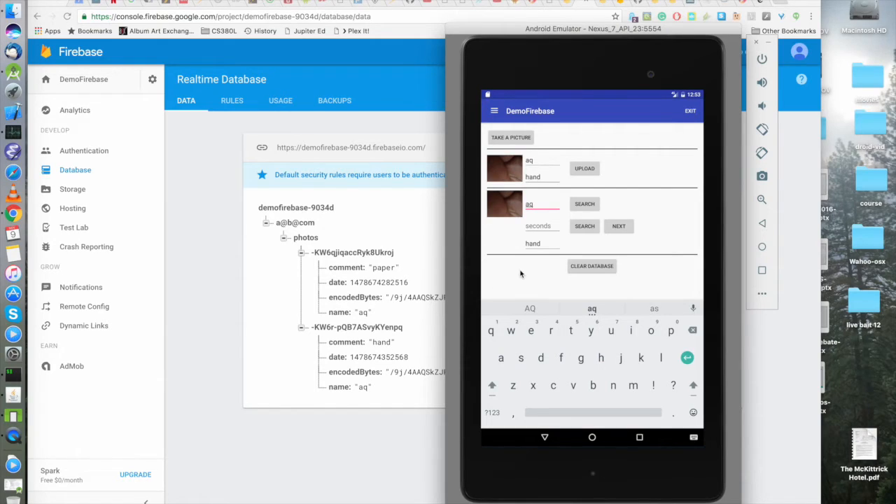
{"action": "mouse_move", "coordinate": [532, 189]}
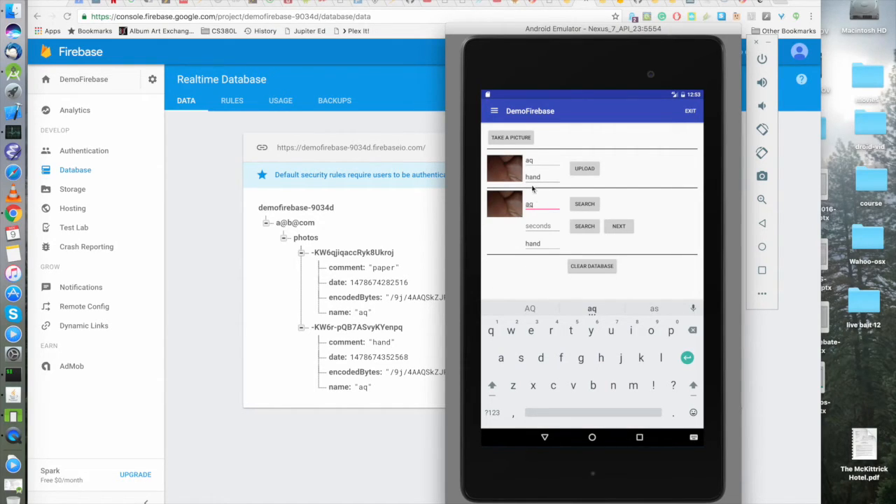
{"action": "mouse_move", "coordinate": [531, 208]}
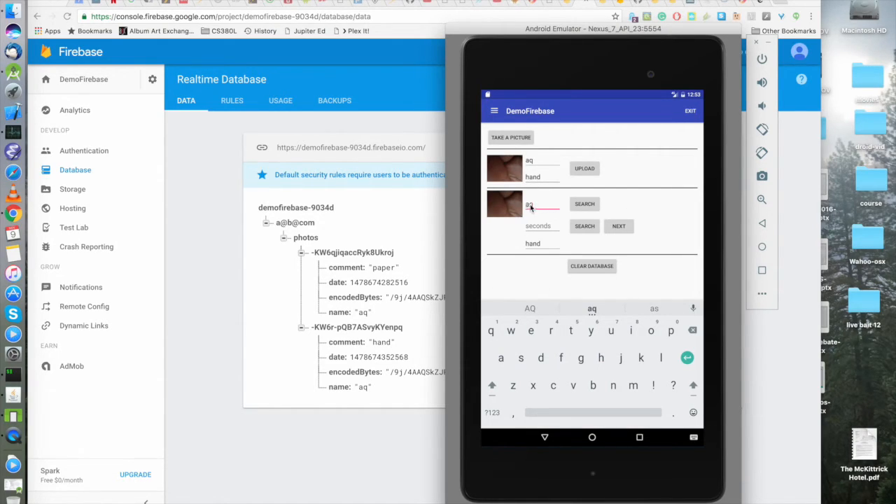
{"action": "mouse_move", "coordinate": [600, 147]}
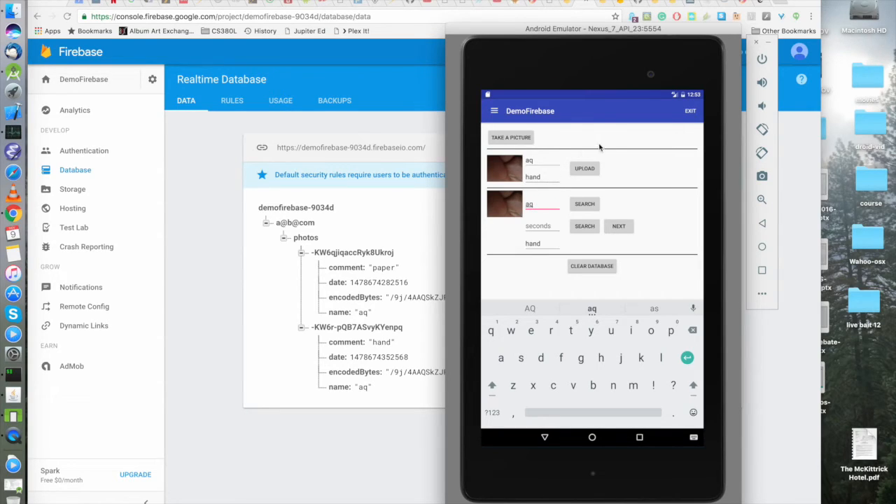
{"action": "mouse_move", "coordinate": [508, 124]}
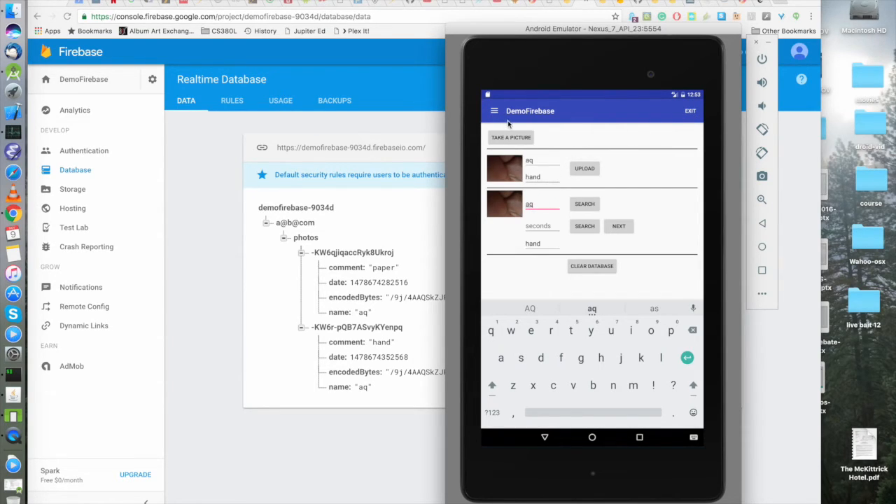
{"action": "mouse_move", "coordinate": [693, 116]}
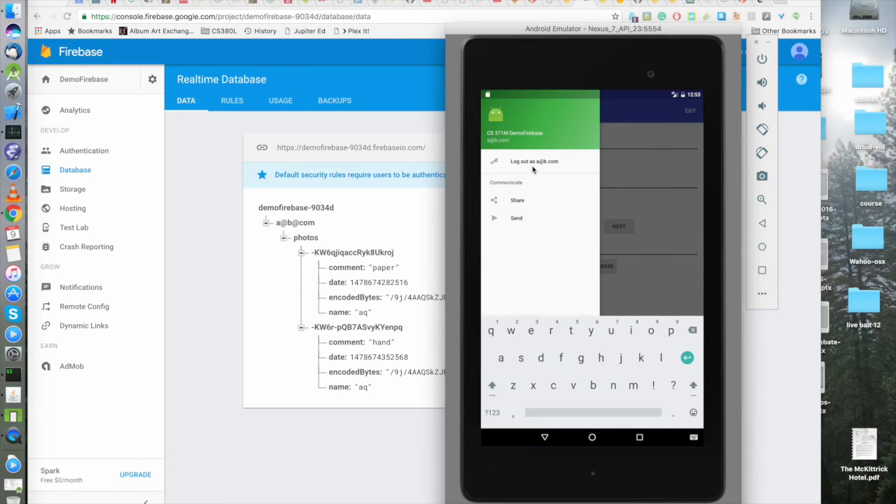
{"action": "mouse_move", "coordinate": [536, 164]}
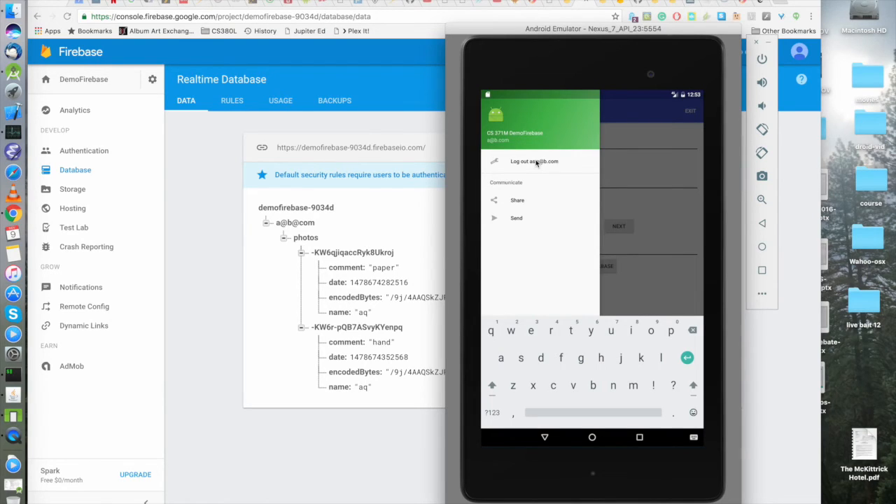
{"action": "left_click", "coordinate": [533, 161]}
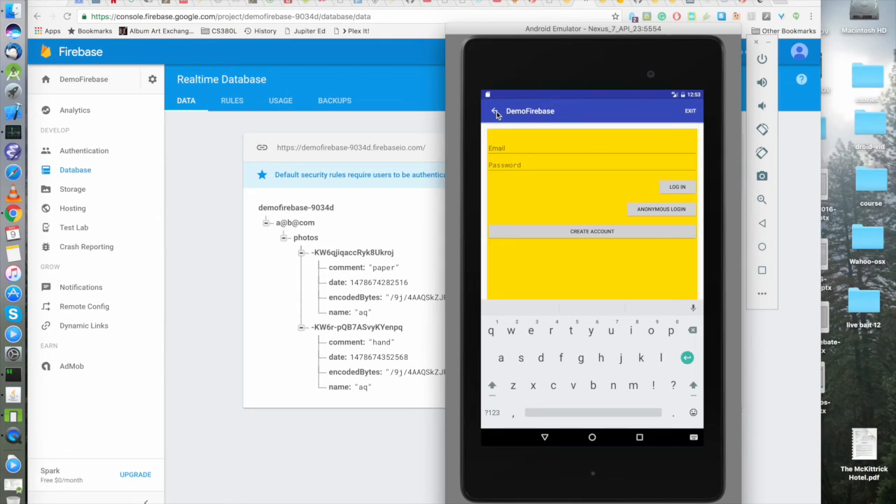
{"action": "left_click", "coordinate": [496, 111]}
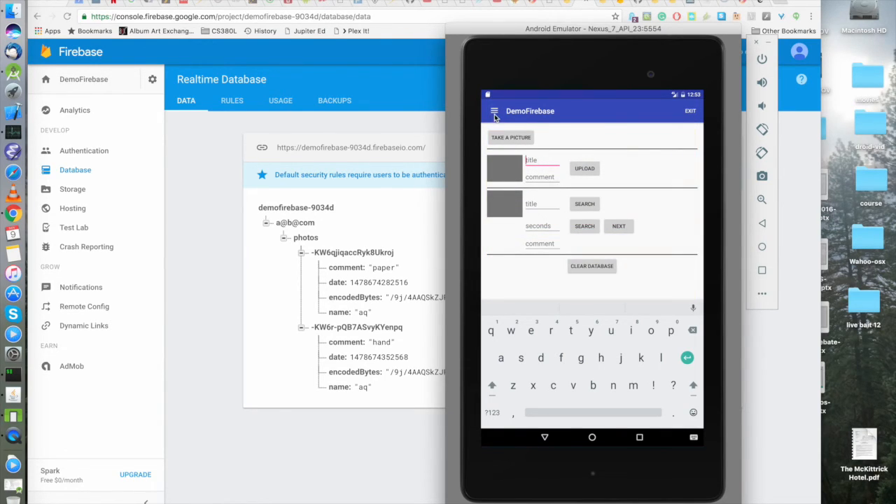
{"action": "left_click", "coordinate": [494, 111]}
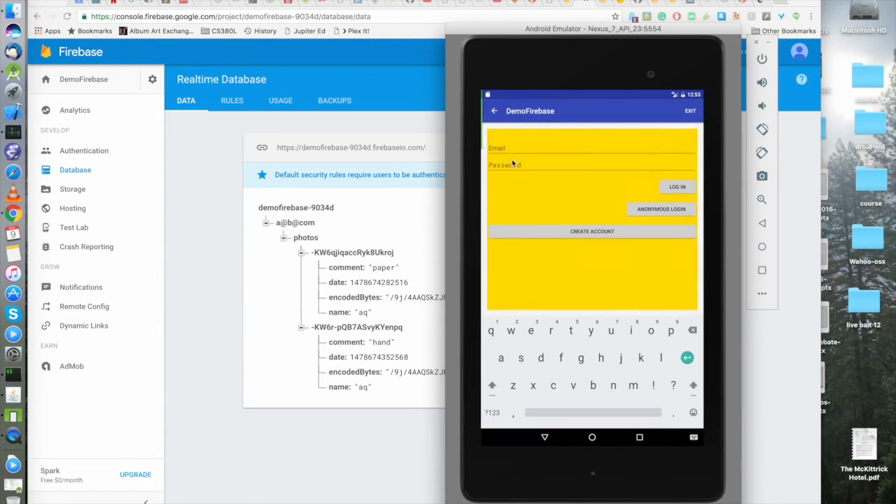
{"action": "left_click", "coordinate": [592, 230]}
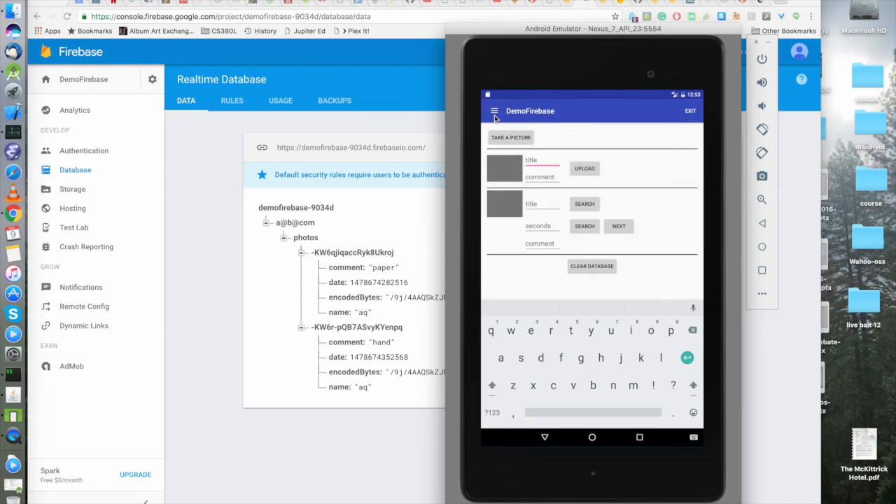
{"action": "mouse_move", "coordinate": [555, 121]}
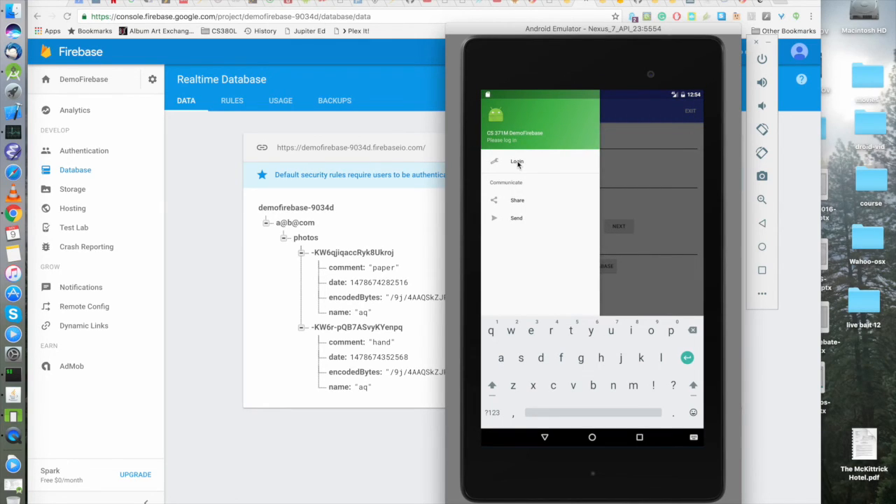
{"action": "left_click", "coordinate": [516, 161]}
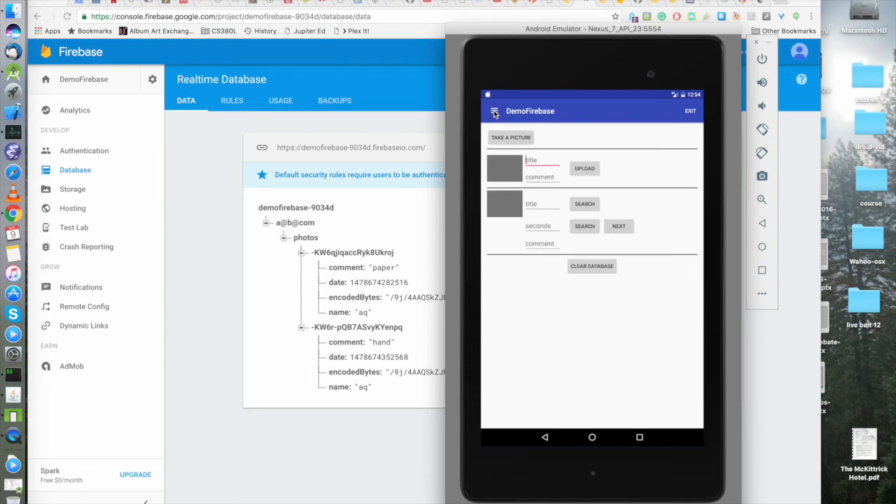
{"action": "left_click", "coordinate": [494, 110]}
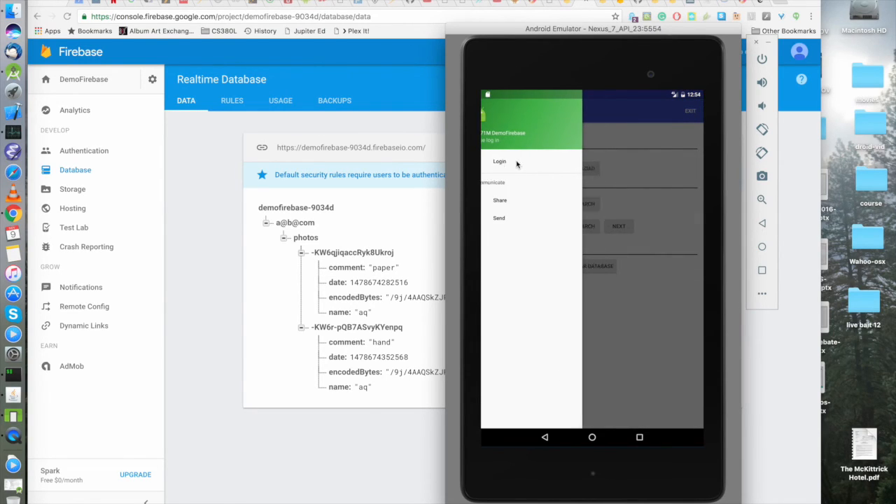
{"action": "left_click", "coordinate": [499, 161]}
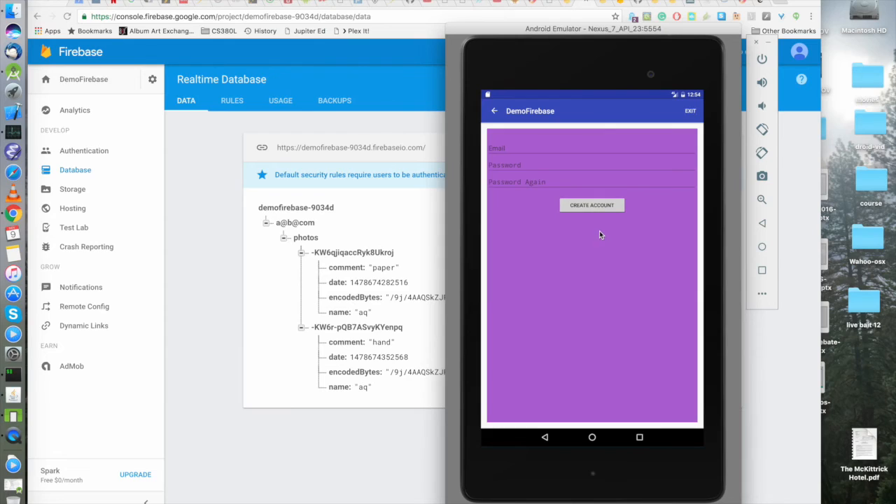
{"action": "mouse_move", "coordinate": [515, 119]}
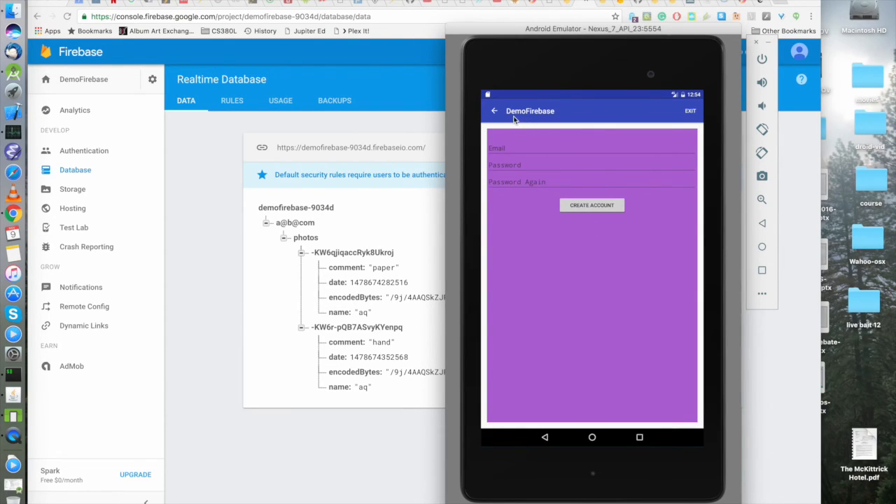
{"action": "mouse_move", "coordinate": [546, 439]}
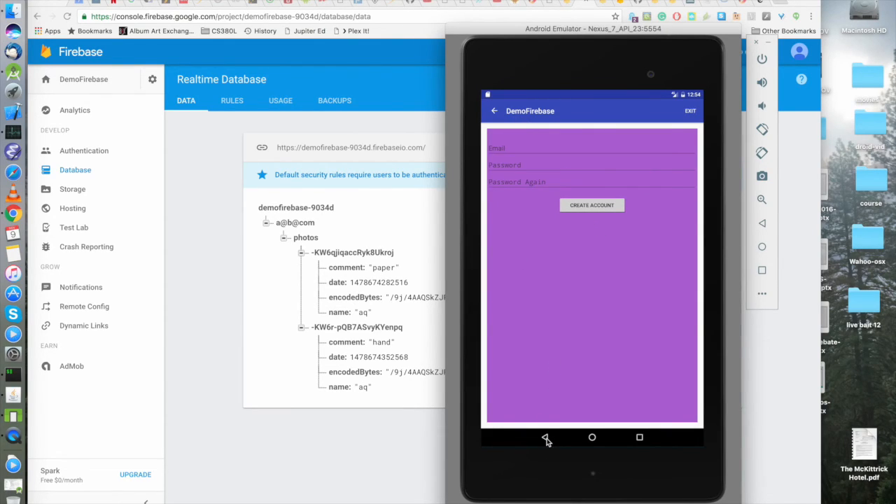
{"action": "left_click", "coordinate": [546, 437]}
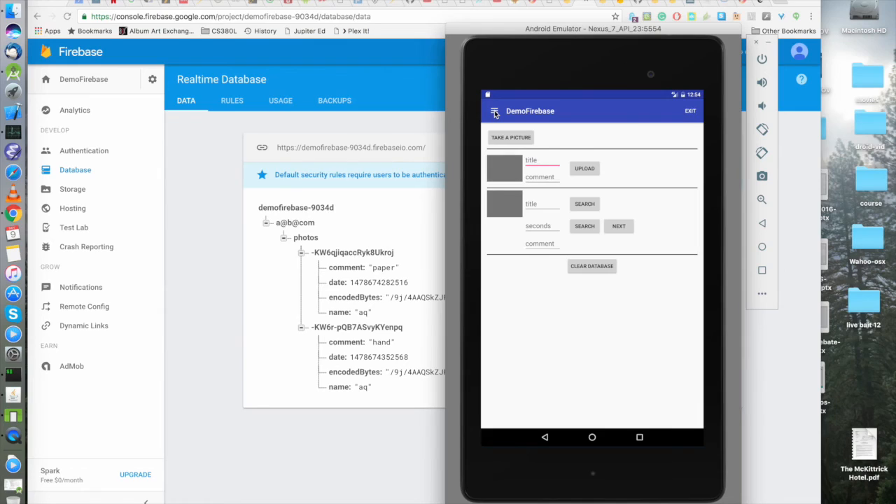
{"action": "mouse_move", "coordinate": [500, 116]}
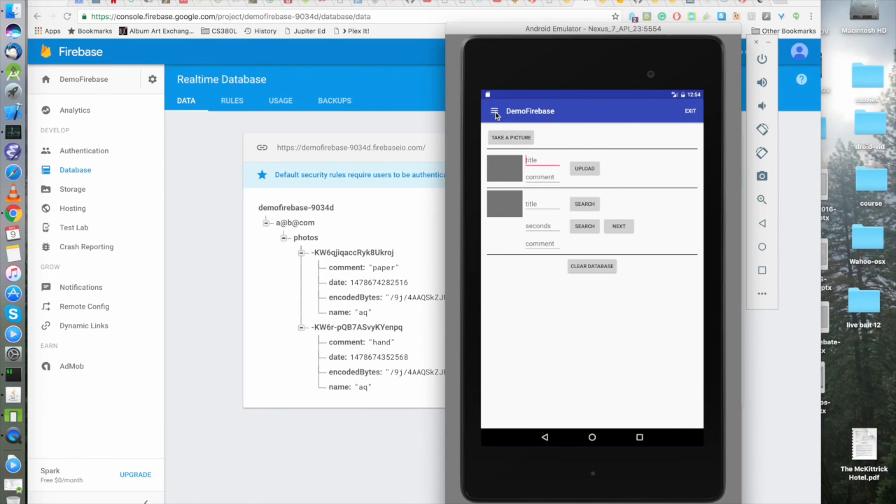
{"action": "mouse_move", "coordinate": [609, 128]}
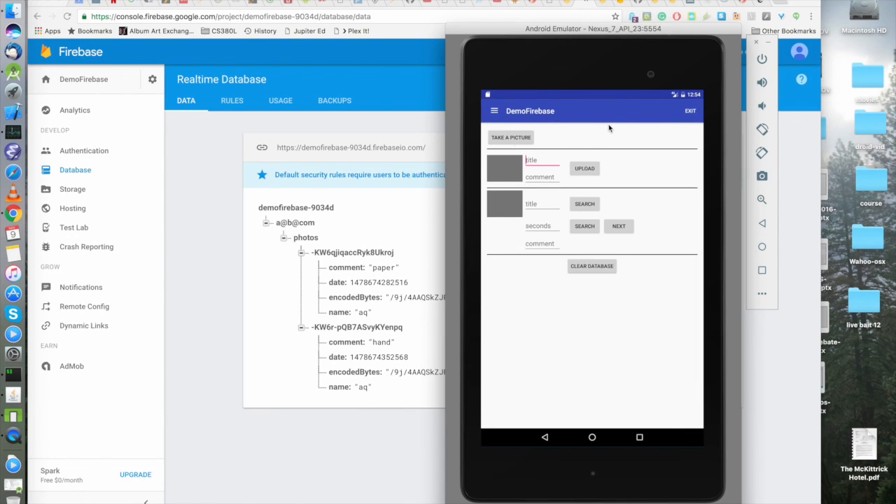